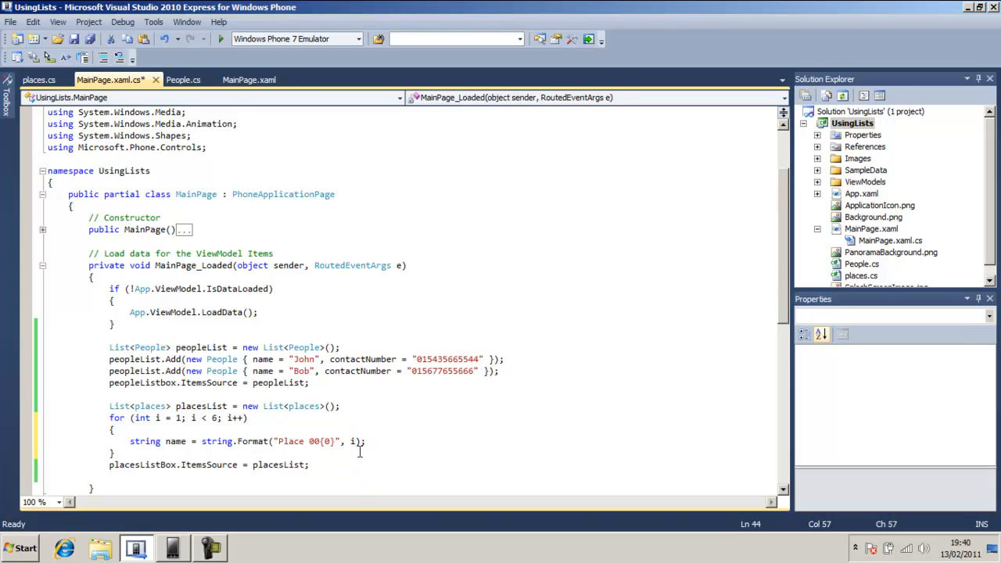
- Type and remove extra format arguments, keeping the name as "Place 00{0}" from i
{"action": "type", "text": "{1}"}
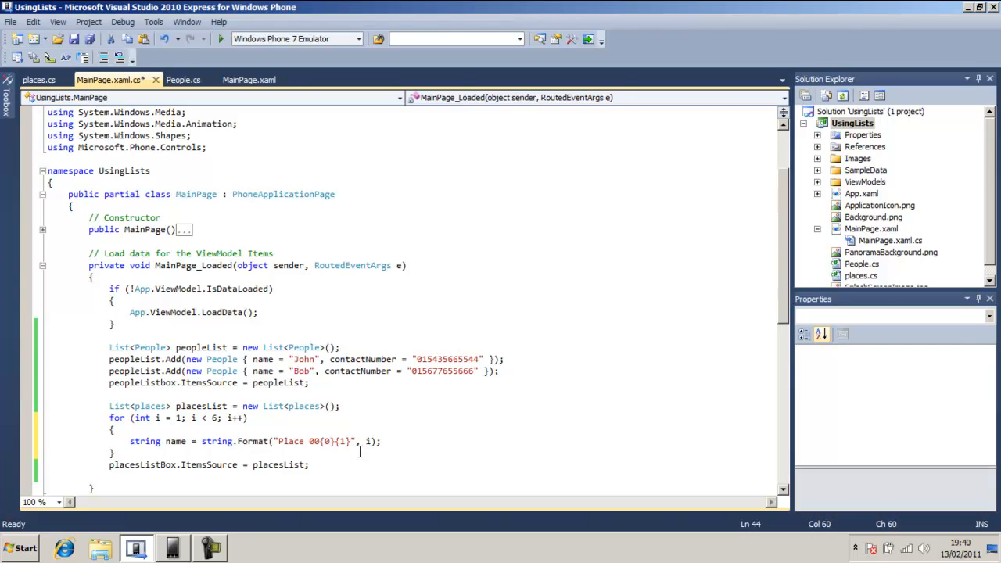
{"action": "type", "text": ","}
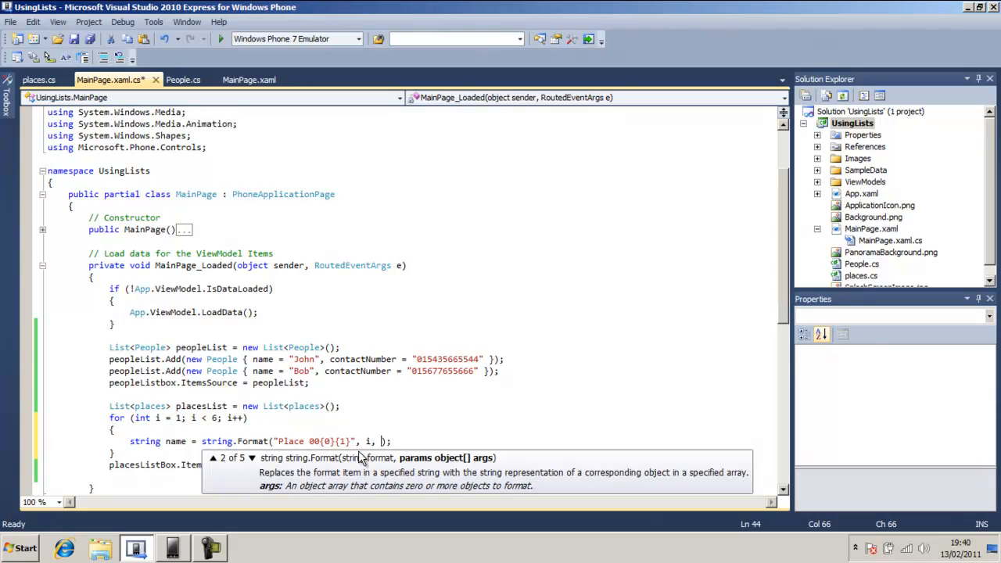
{"action": "type", "text": "int"}
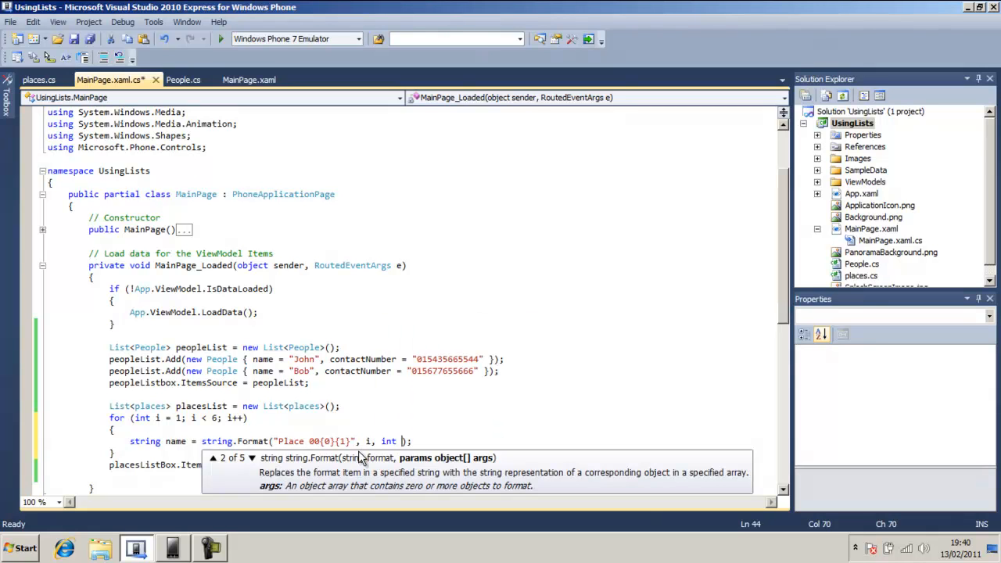
{"action": "type", "text": "lo"}
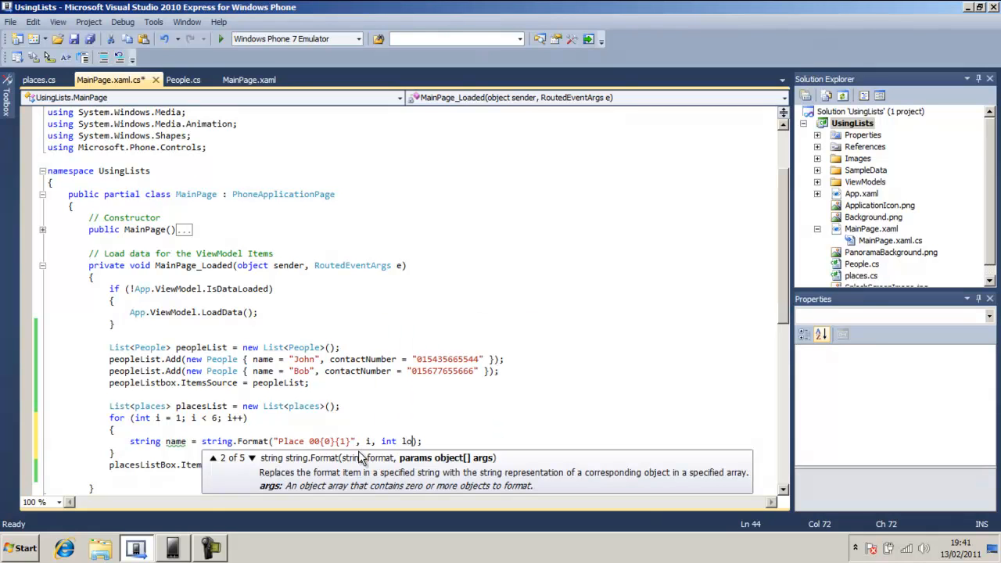
{"action": "type", "text": "l"}
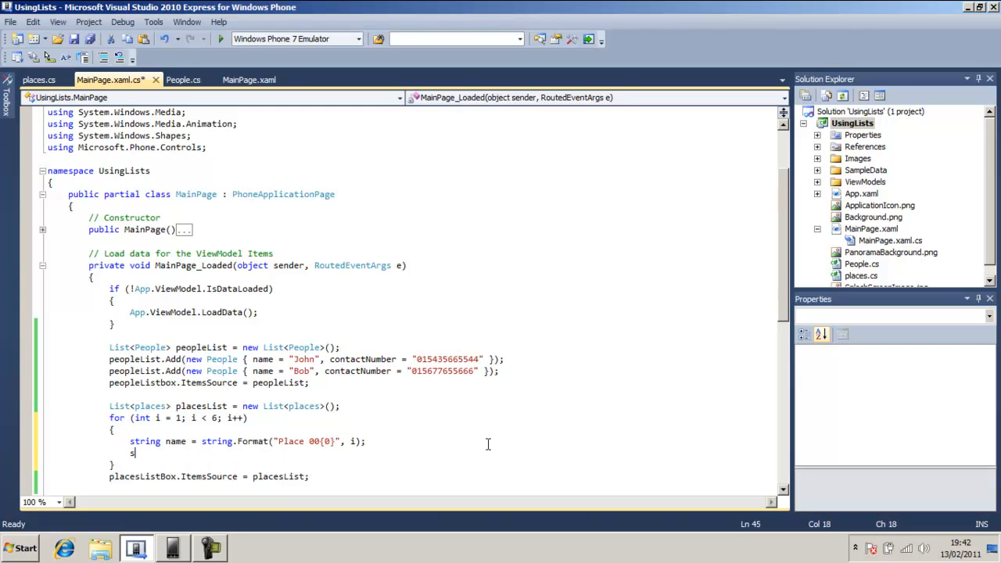
- Declare a string named description assigned from string.Format
{"action": "type", "text": "string"}
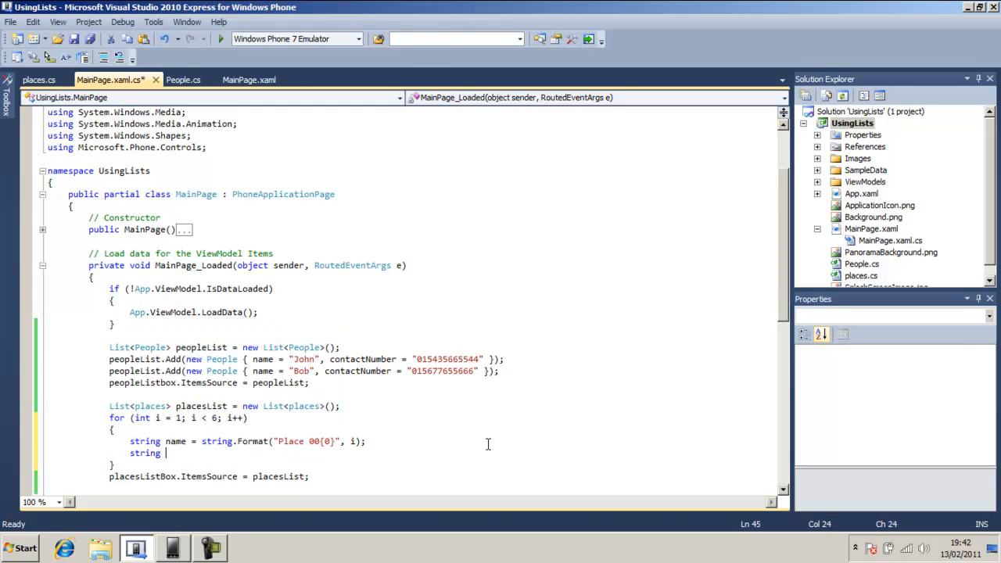
{"action": "type", "text": "descrip"}
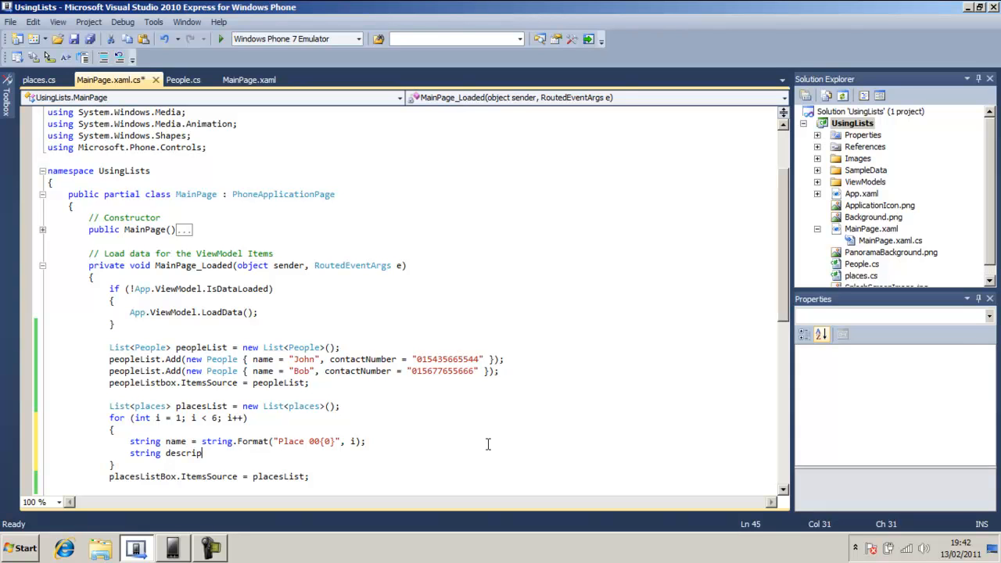
{"action": "type", "text": "tion"}
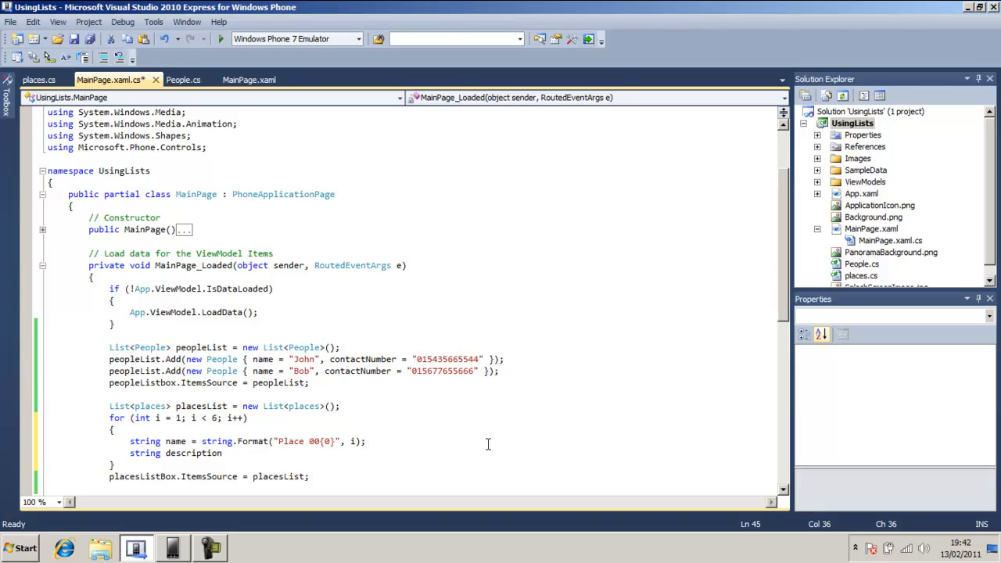
{"action": "type", "text": "dtr"}
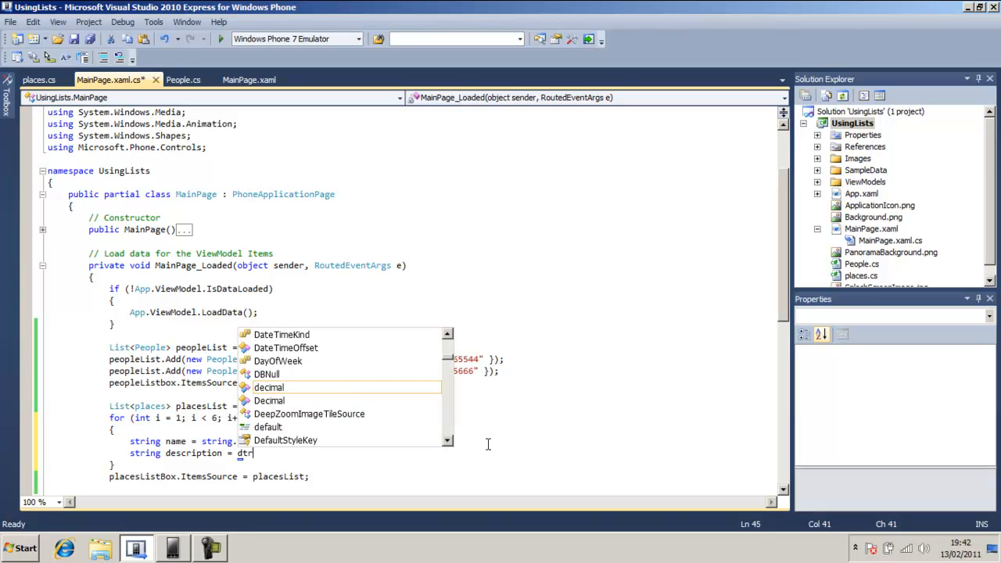
{"action": "type", "text": "str"}
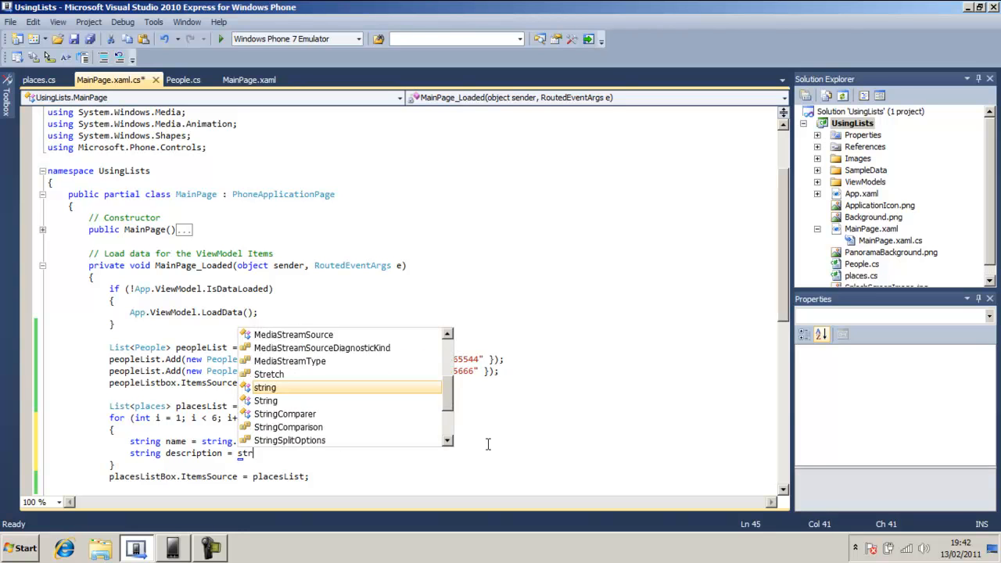
{"action": "type", "text": ".Format"}
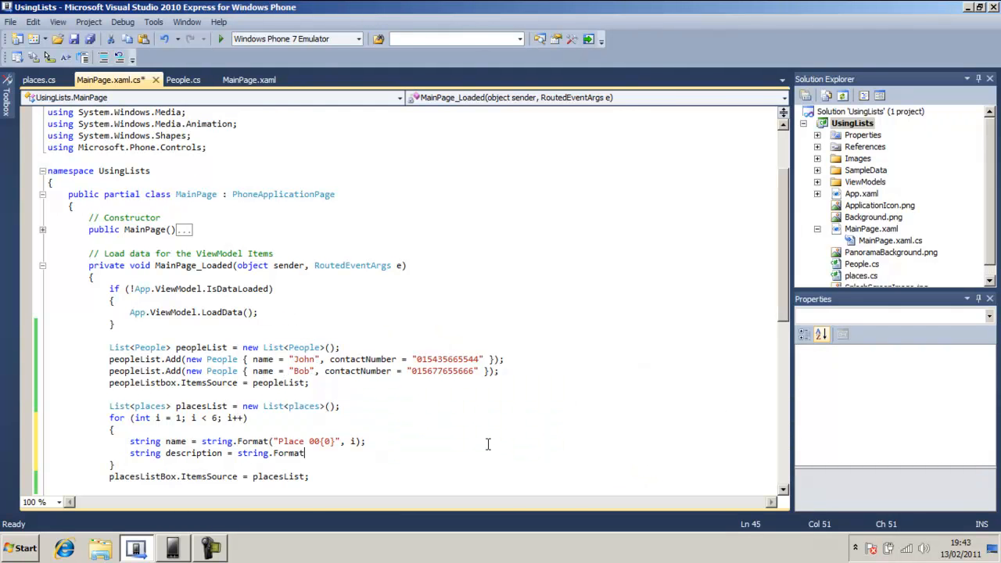
- Enter the format text "This is a description of {0}" with name as its argument
{"action": "type", "text": "(\""}
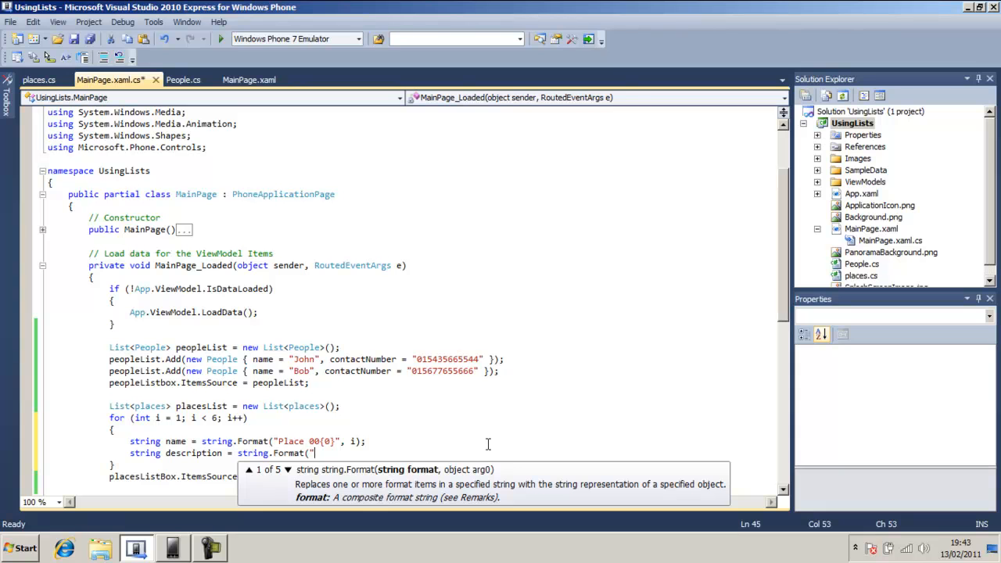
{"action": "type", "text": "This is a descr"}
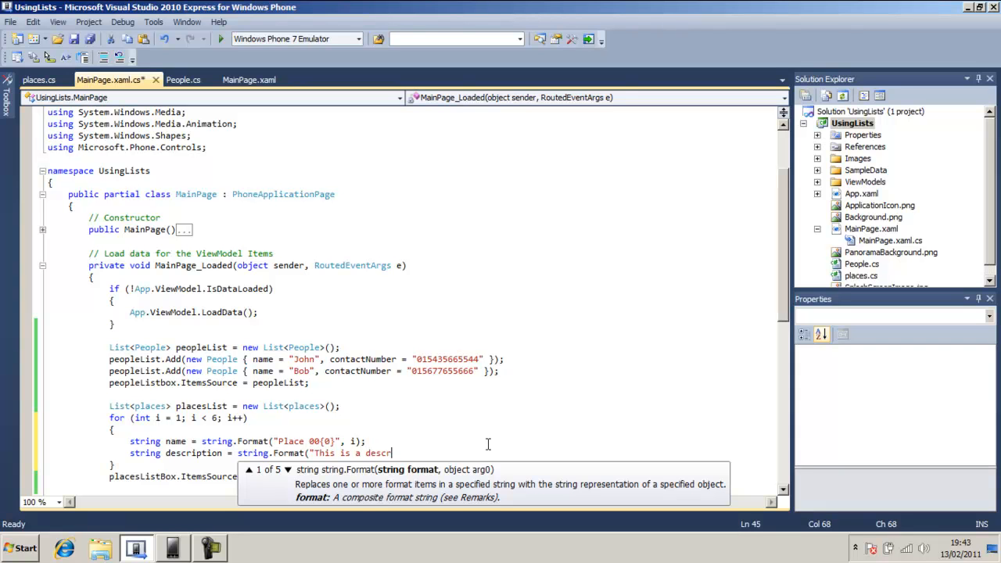
{"action": "type", "text": "iption of {"}
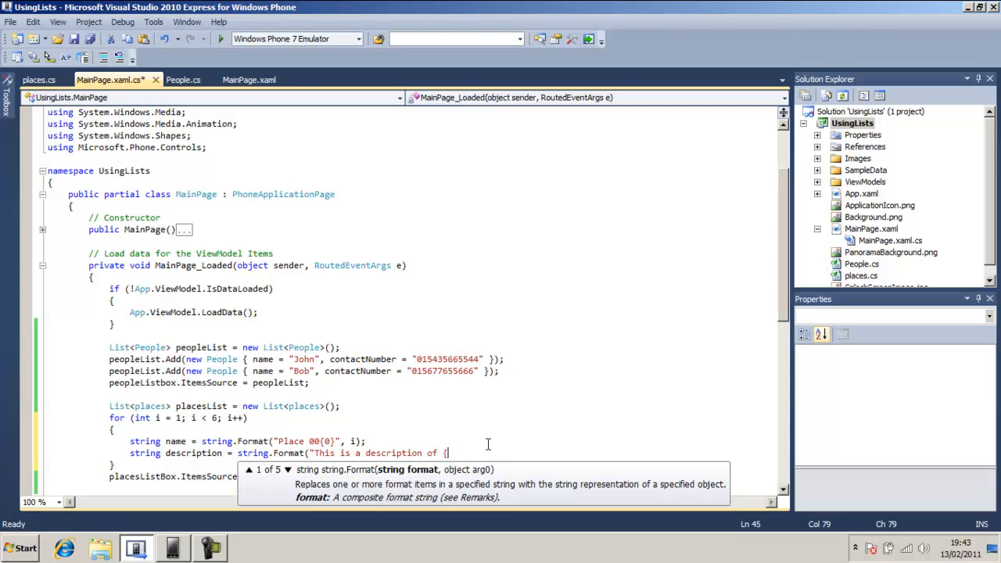
{"action": "type", "text": "0}"}
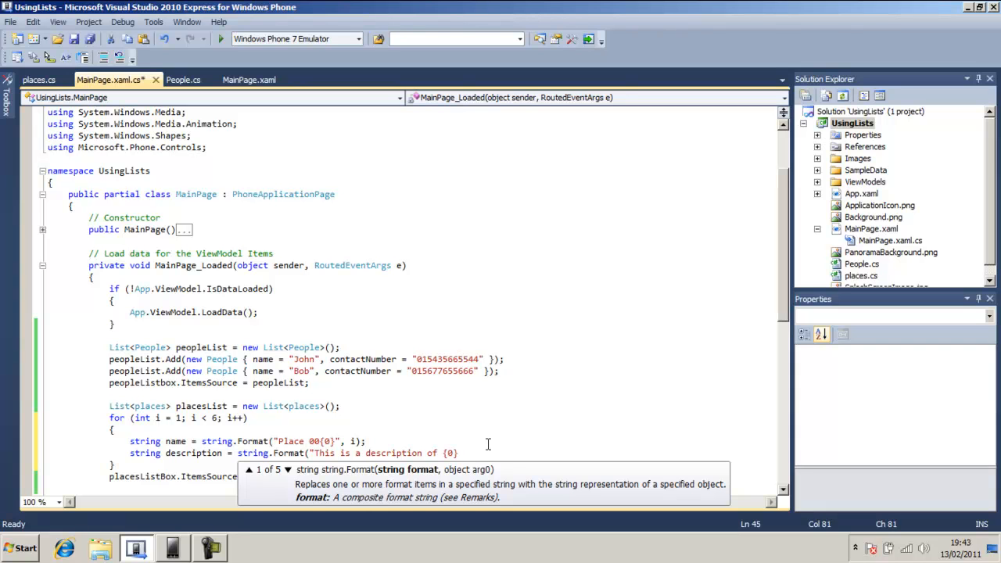
{"action": "type", "text": ","}
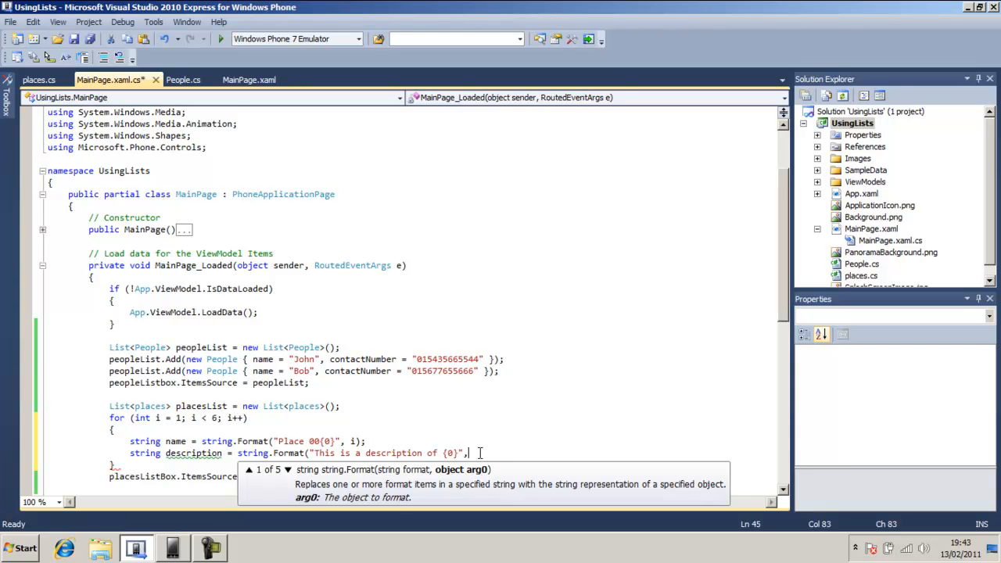
{"action": "type", "text": "n"}
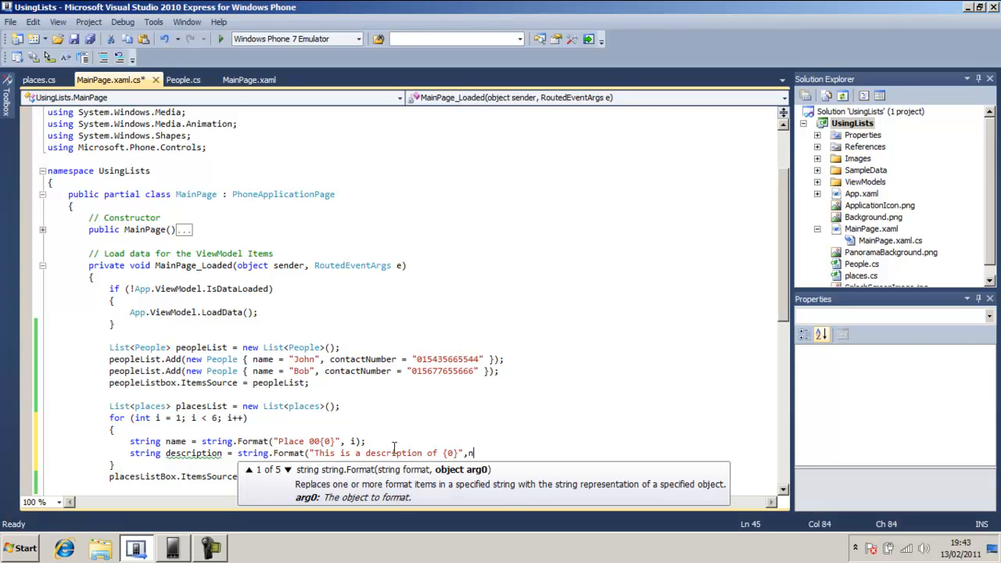
{"action": "type", "text": "name);"}
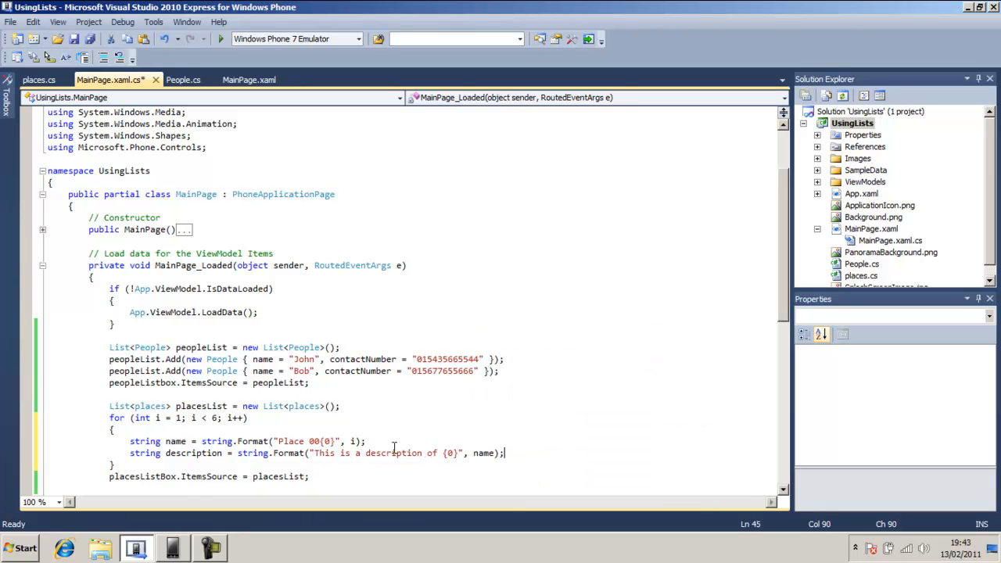
{"action": "mouse_move", "coordinate": [145, 441]}
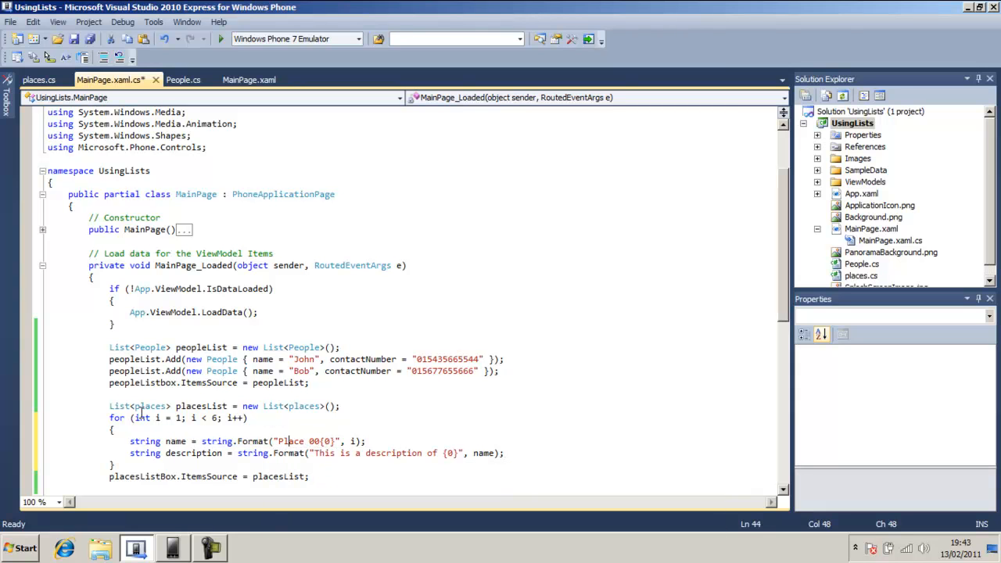
{"action": "double_click", "coordinate": [161, 418]}
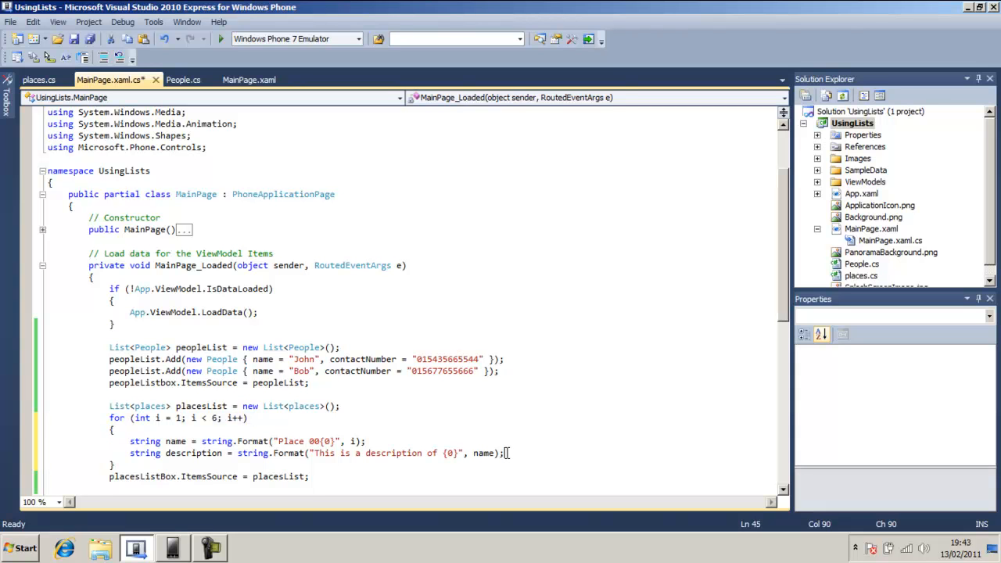
- Declare a string imageUri assigned from string.Format
{"action": "type", "text": "string"}
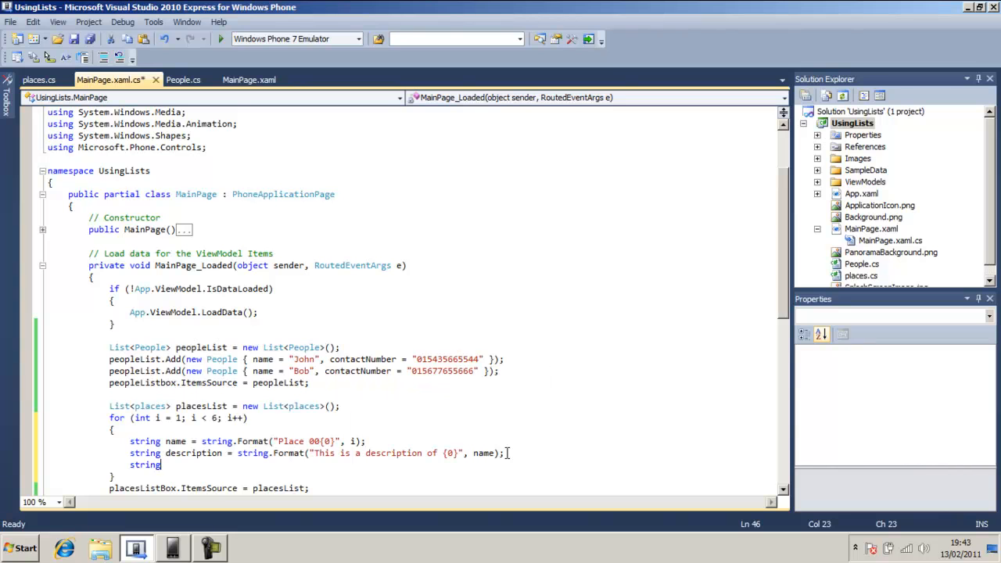
{"action": "type", "text": "ima"}
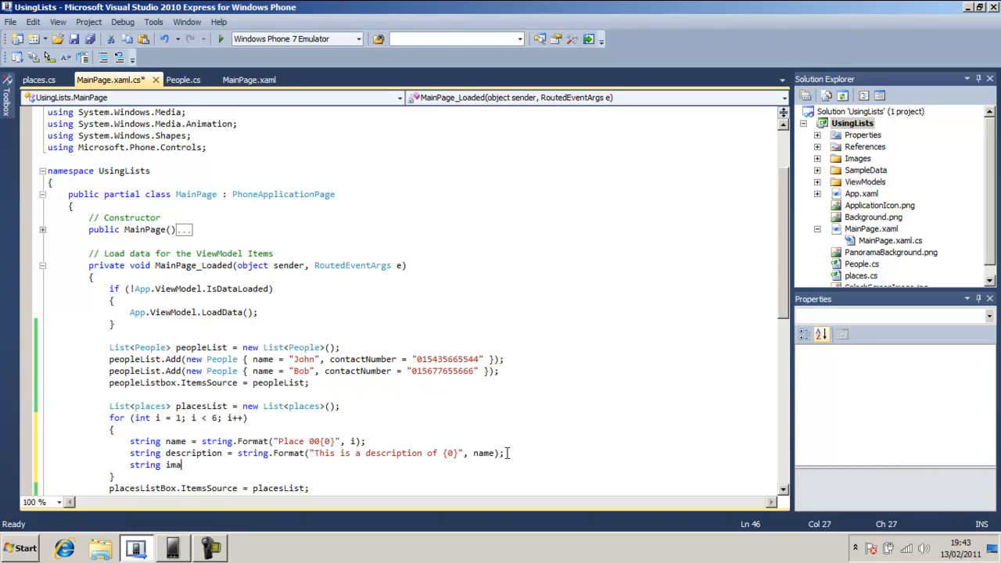
{"action": "type", "text": "geUrl"}
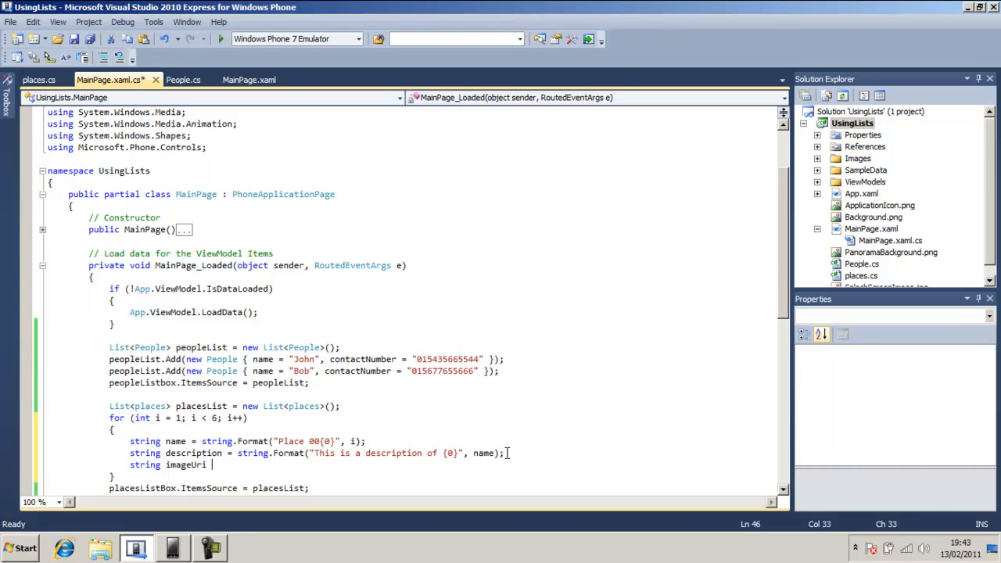
{"action": "type", "text": "="}
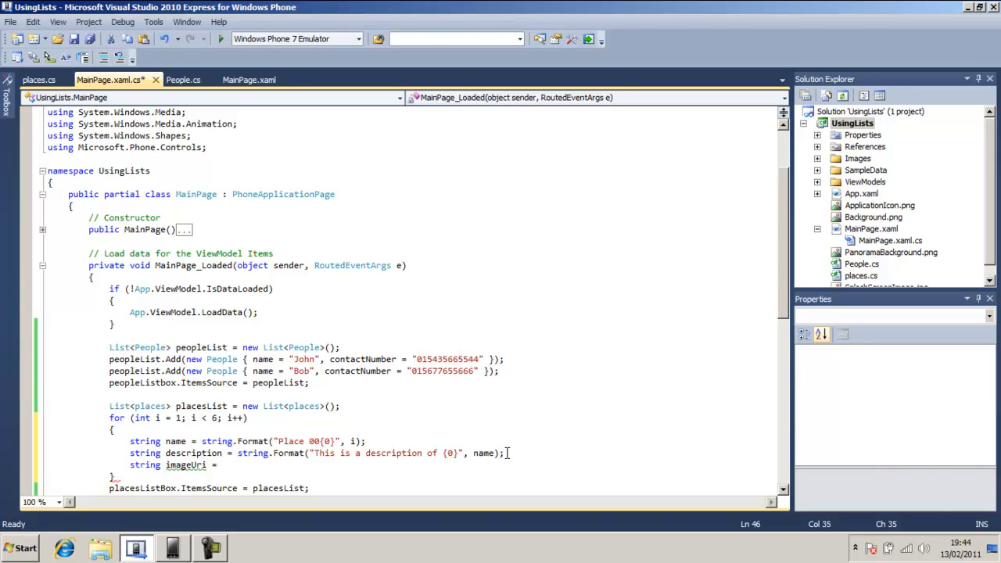
{"action": "type", "text": "string.Format("}
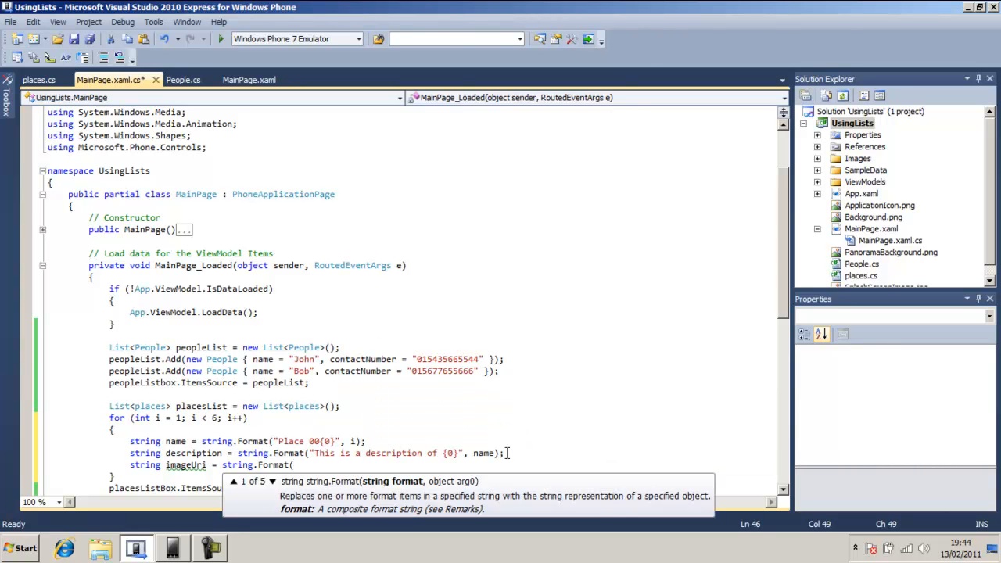
- Enter the path "/Images/image0{0}.jpg" with i, checking the Images folder's file names
{"action": "type", "text": "\"/\""}
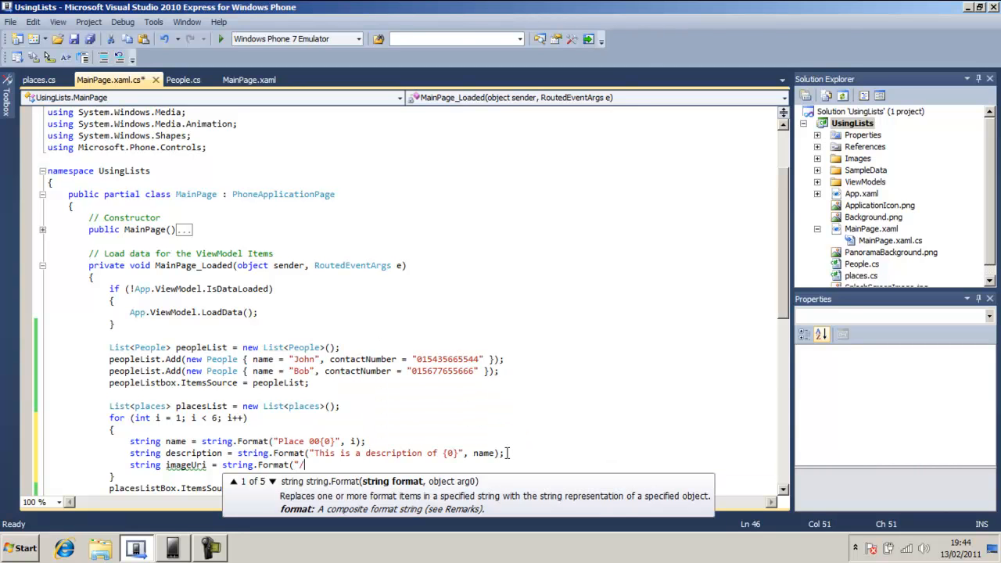
{"action": "type", "text": "Ima"}
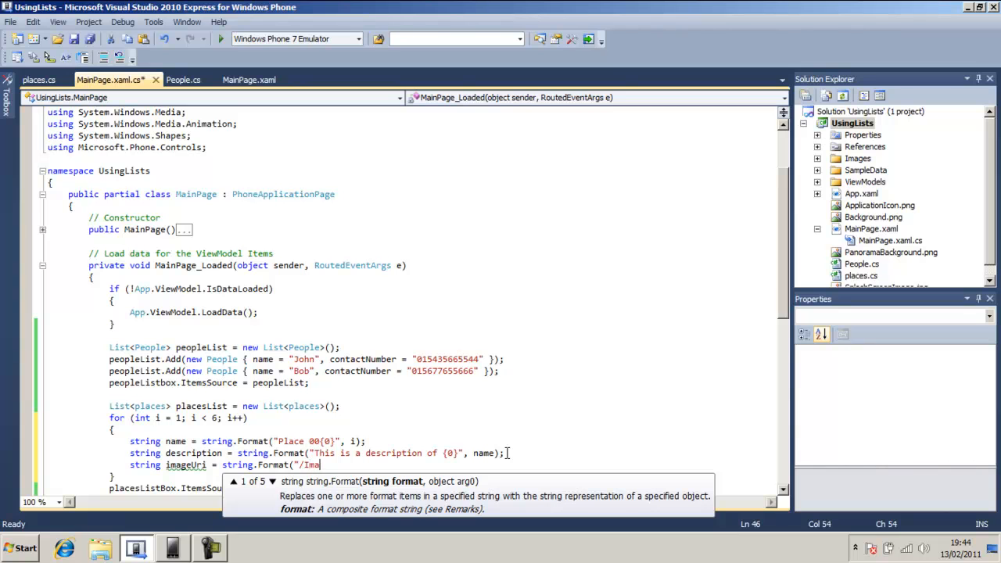
{"action": "type", "text": "ges"}
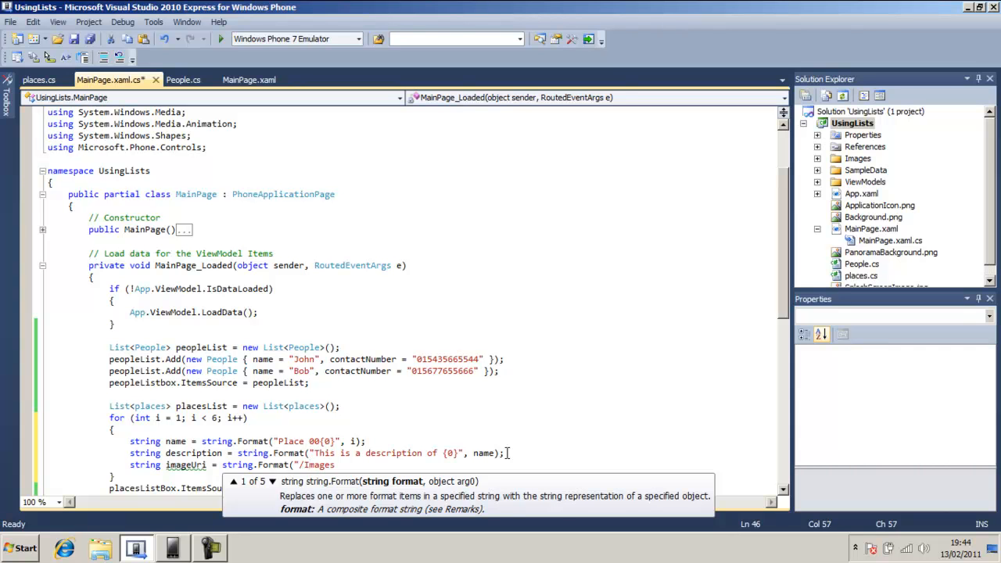
{"action": "type", "text": "ima"}
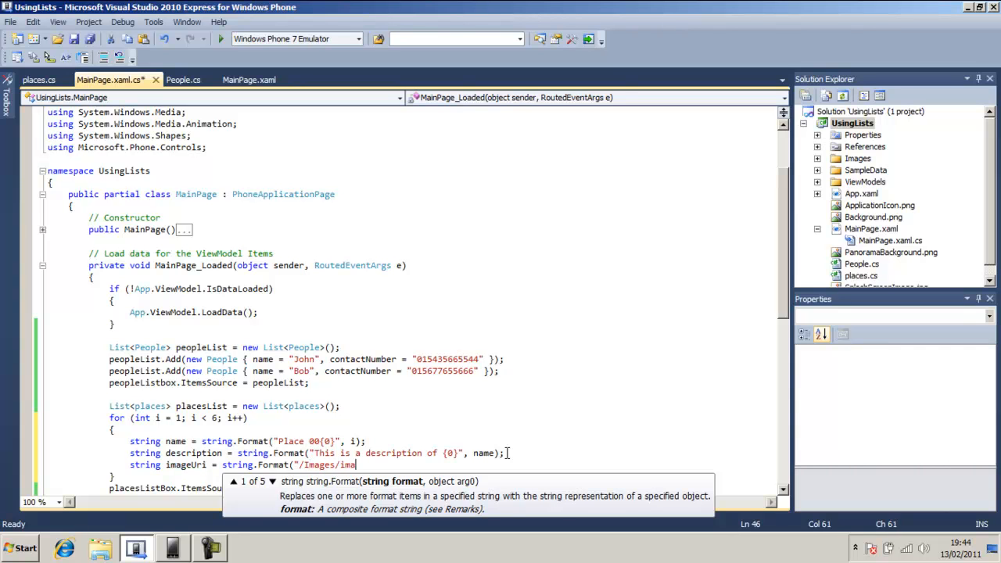
{"action": "type", "text": "ge0"}
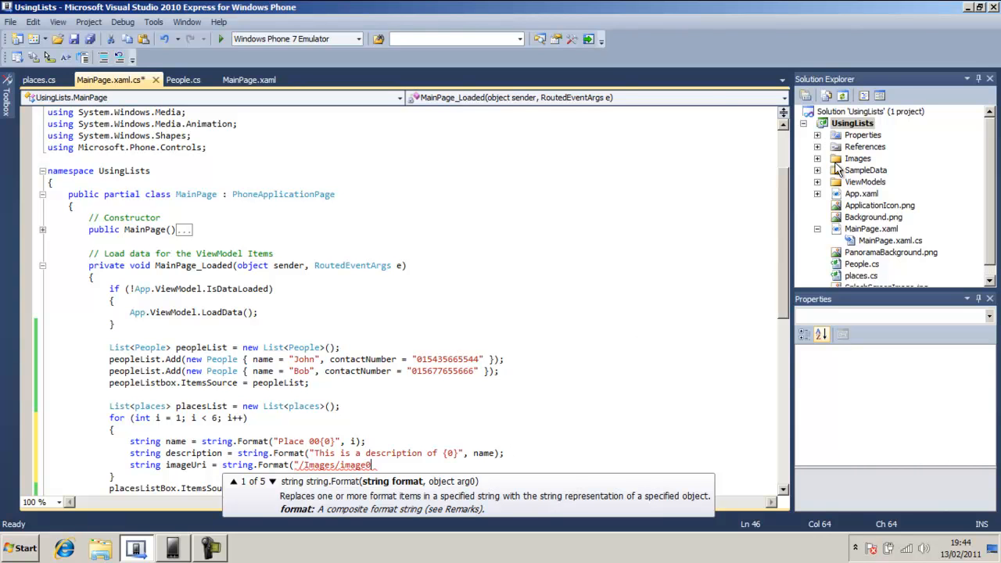
{"action": "left_click", "coordinate": [858, 158]}
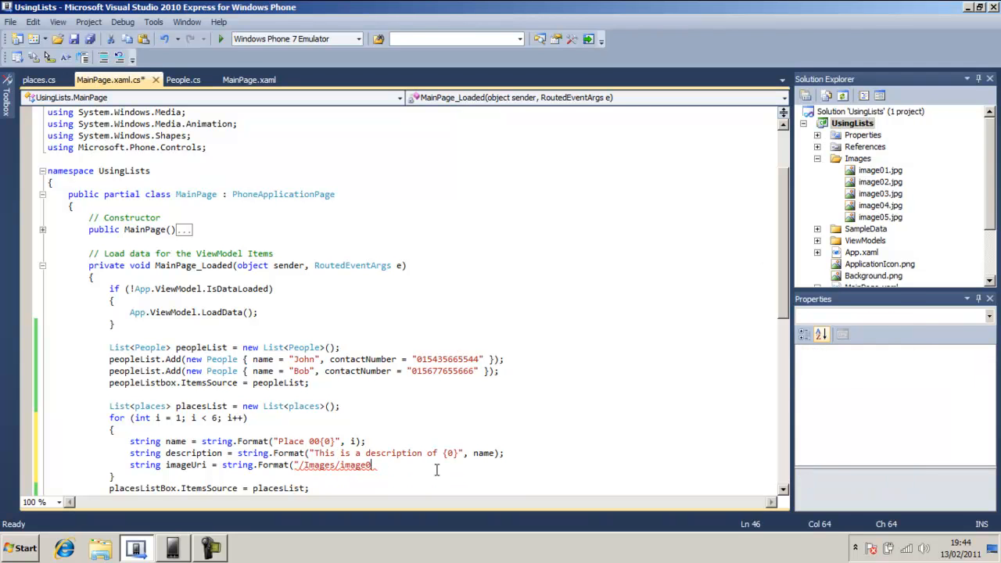
{"action": "type", "text": "{0}"}
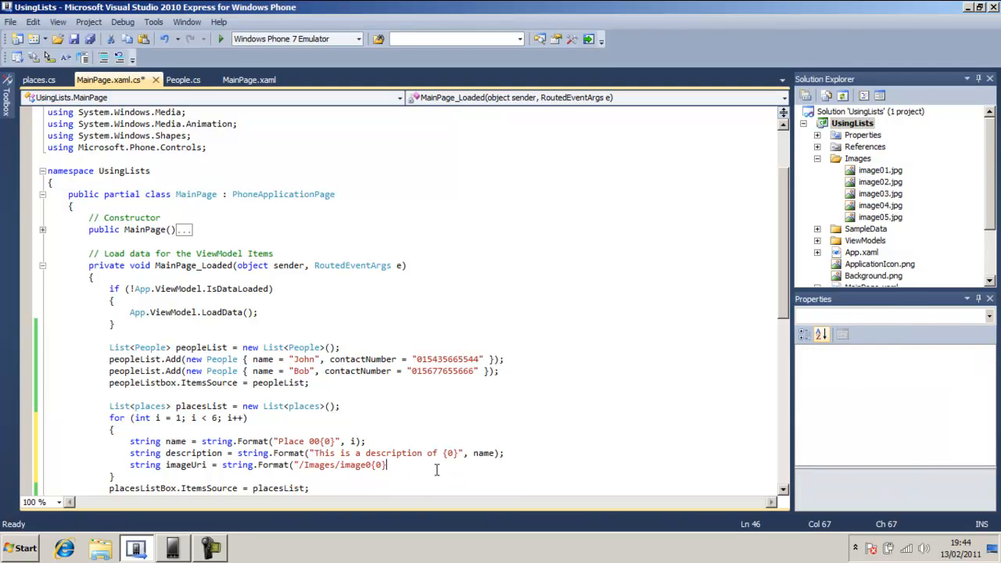
{"action": "type", "text": ".jpg\""}
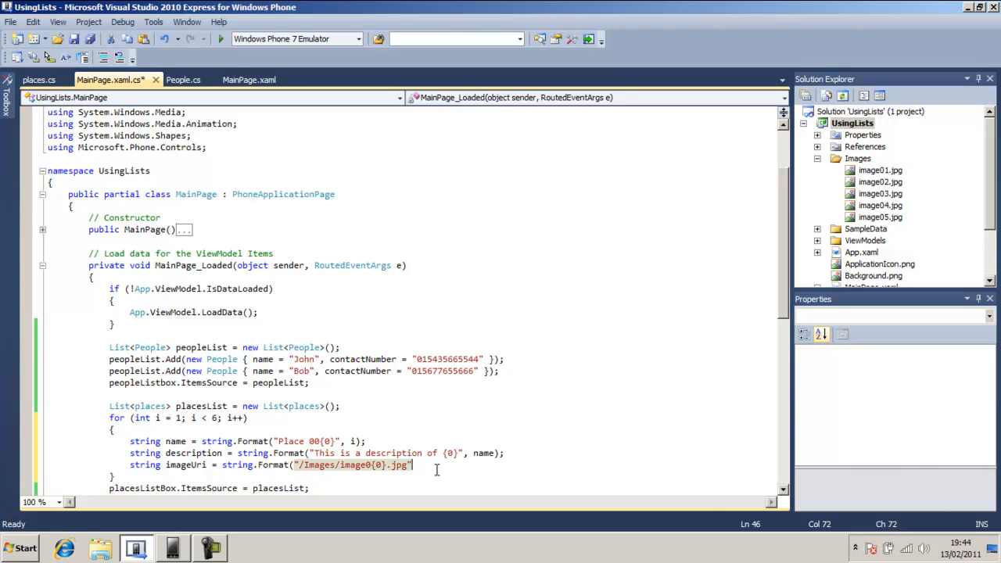
{"action": "type", "text": ","}
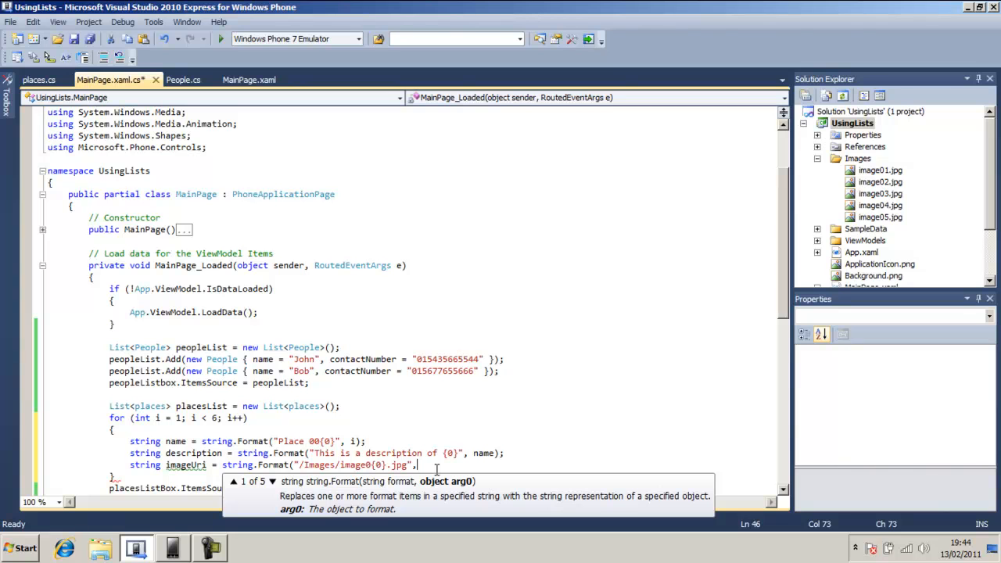
{"action": "type", "text": "i);"}
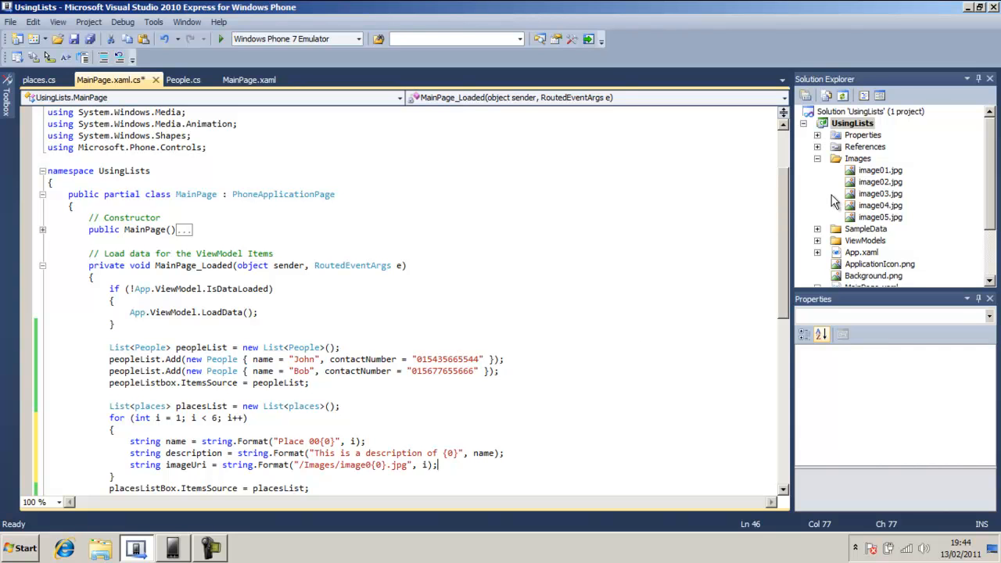
{"action": "mouse_move", "coordinate": [882, 197]}
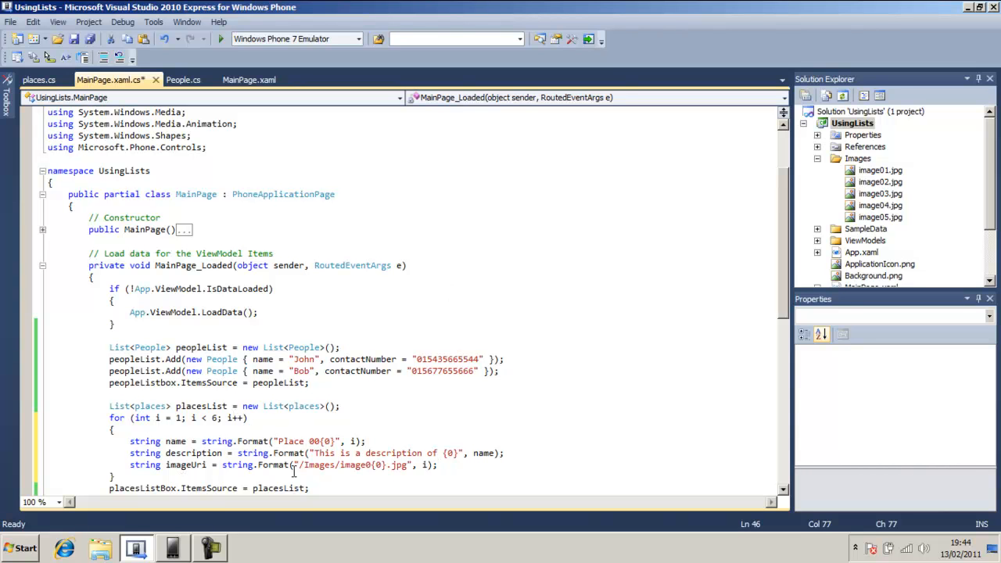
{"action": "mouse_move", "coordinate": [93, 410]}
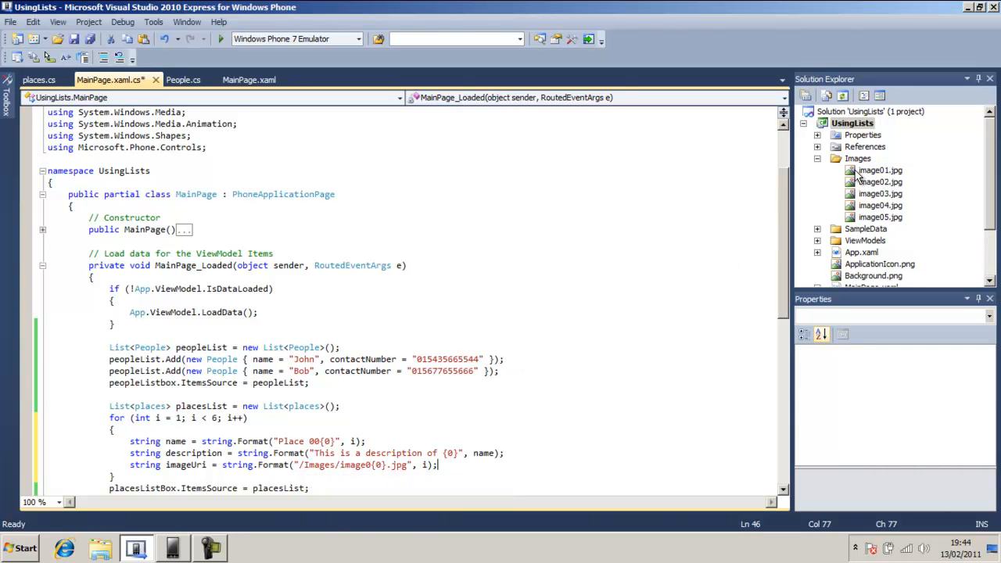
{"action": "mouse_move", "coordinate": [888, 185]}
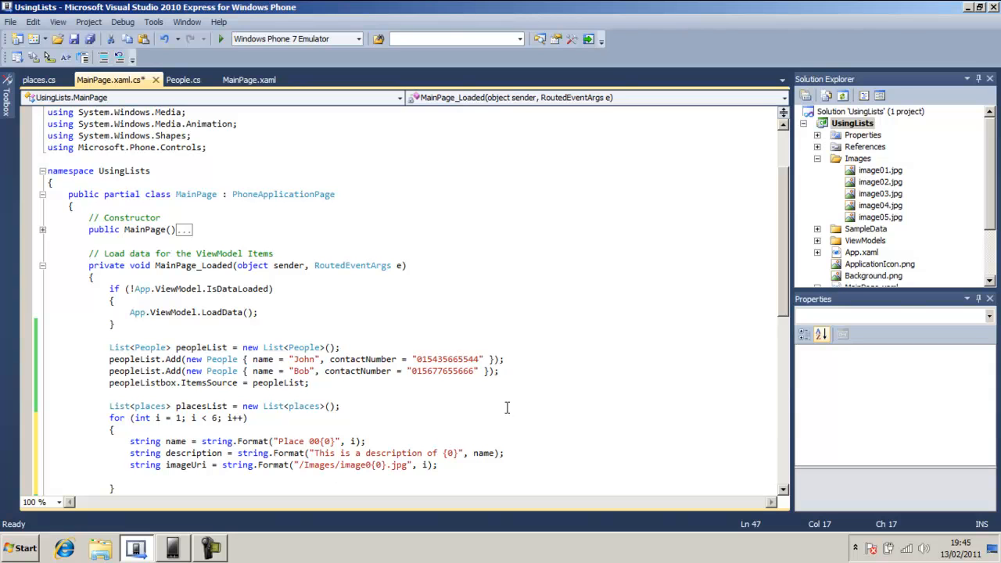
- Add a new places object with name, description and imgSource = imageUri to placesList
{"action": "scroll", "scroll_direction": "down", "scroll_amount": 3}
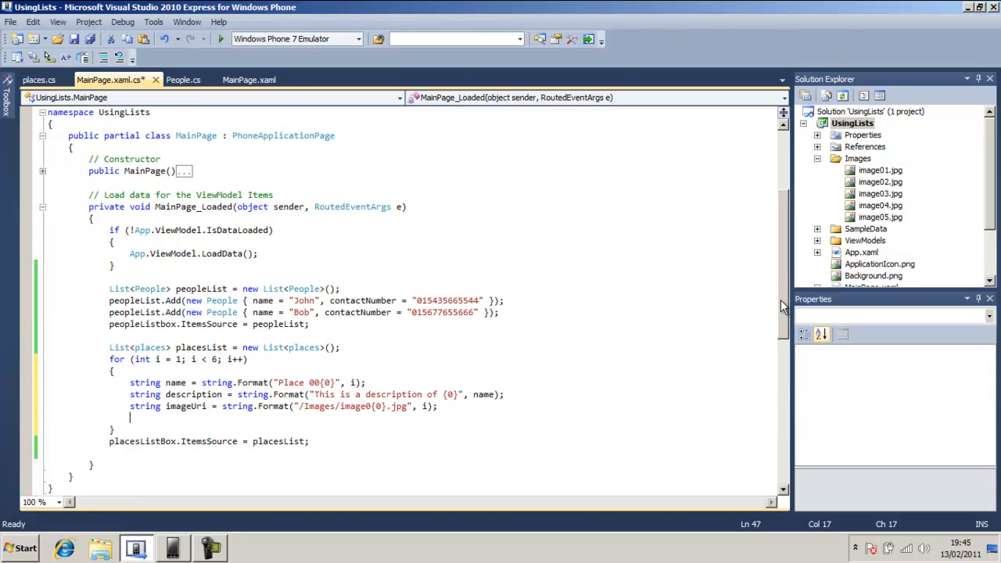
{"action": "mouse_move", "coordinate": [325, 394]}
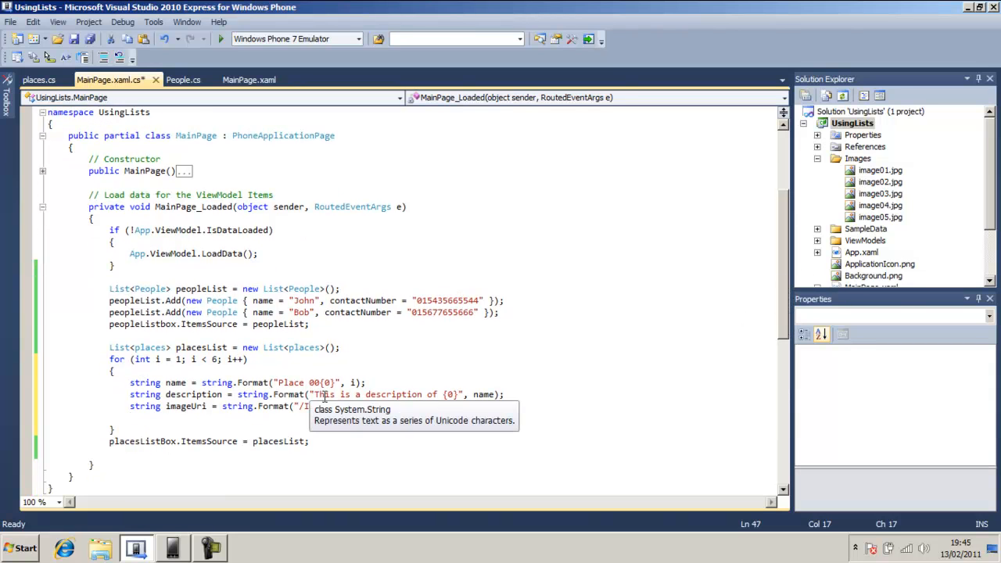
{"action": "type", "text": "placesList."}
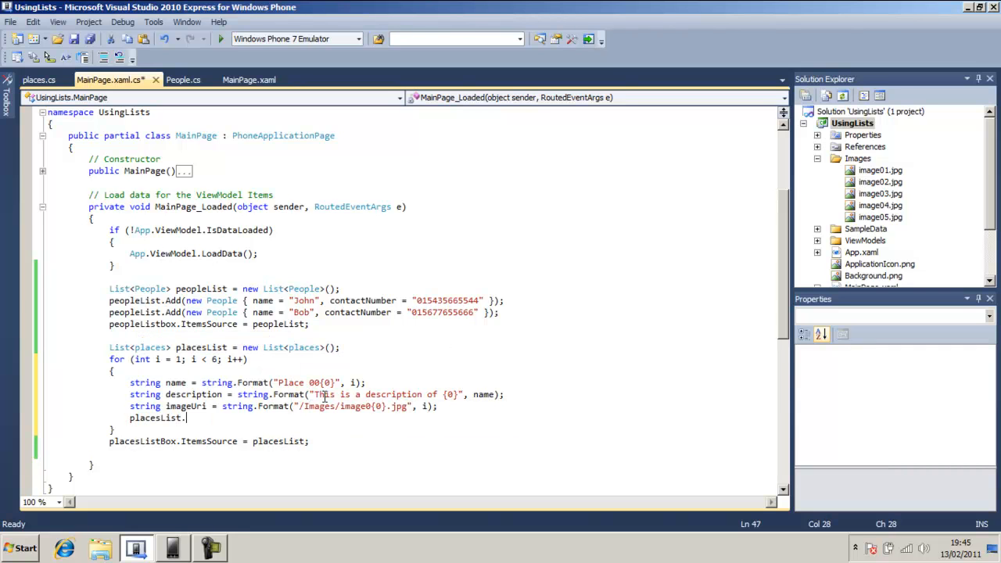
{"action": "type", "text": "ff"}
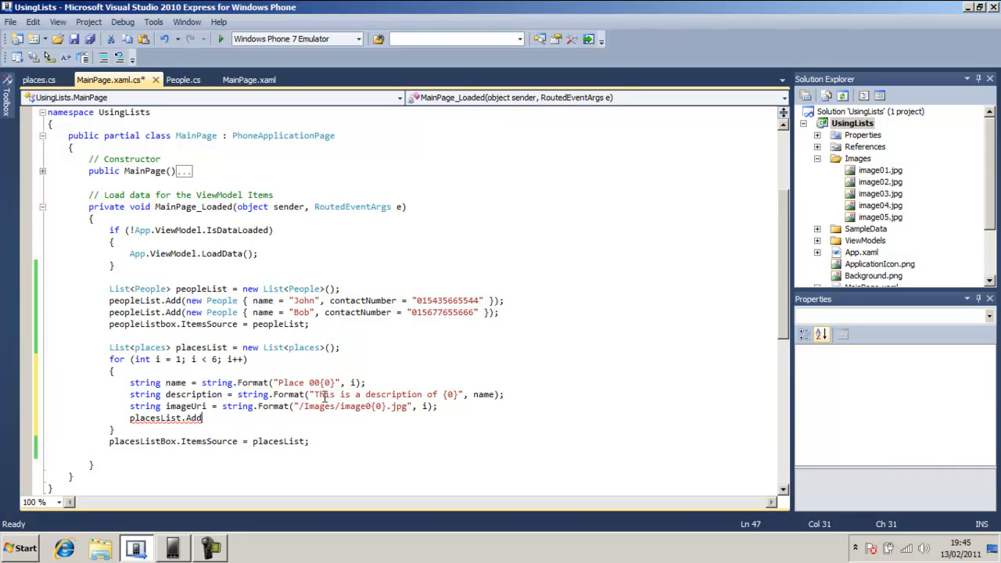
{"action": "type", "text": "("}
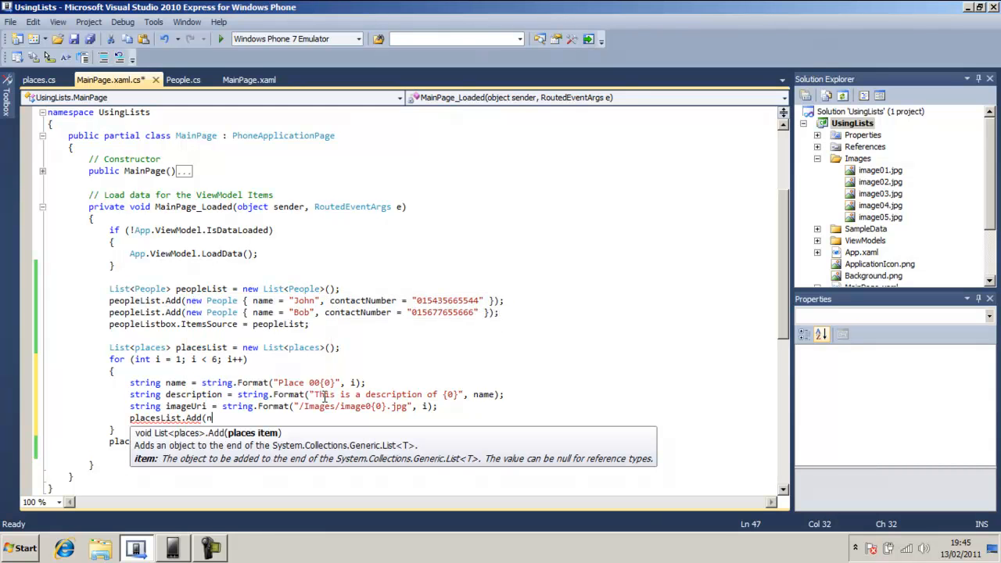
{"action": "type", "text": "ew places"}
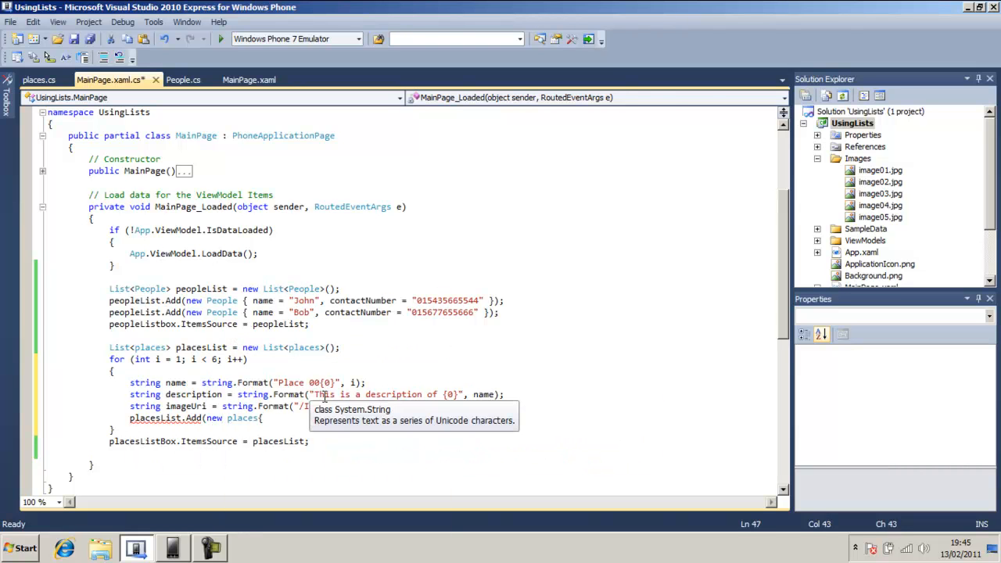
{"action": "type", "text": "{name ="}
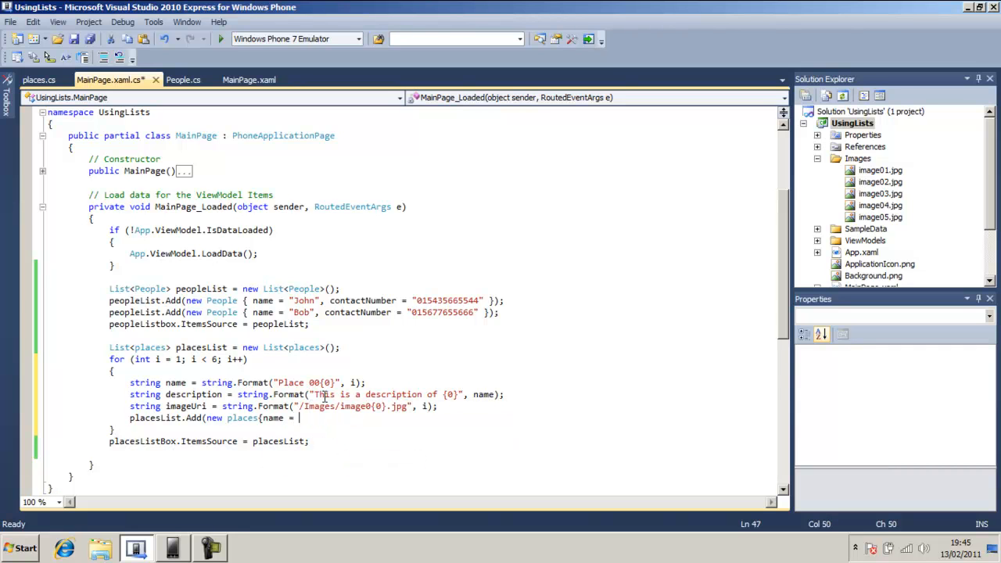
{"action": "type", "text": "name"}
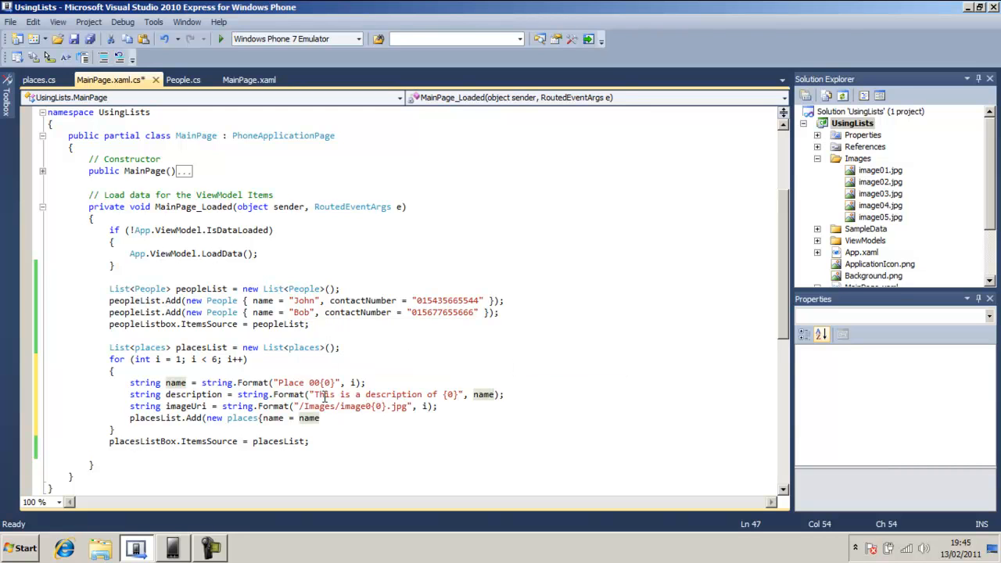
{"action": "type", "text": ", description = d"}
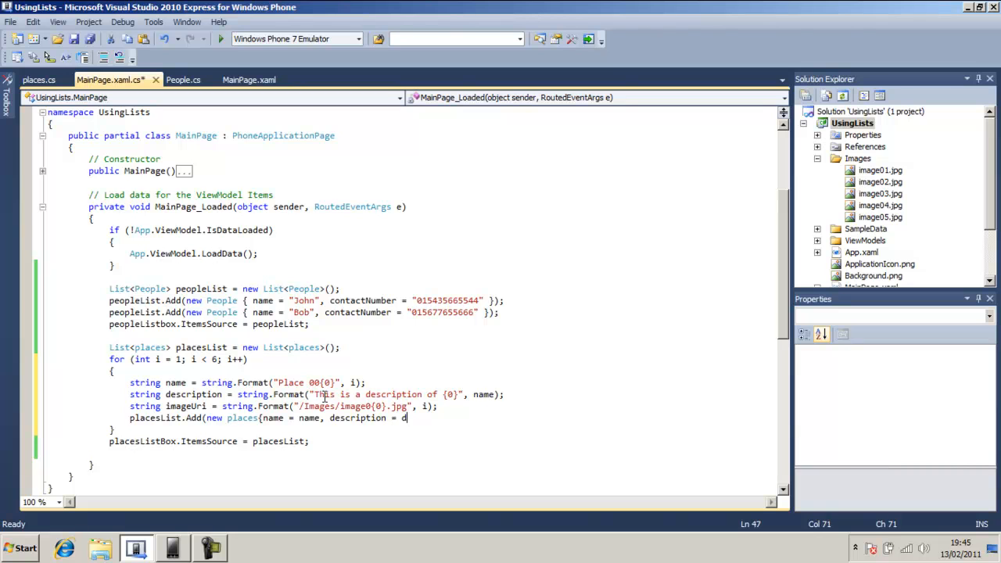
{"action": "type", "text": "escription, imgSource ="}
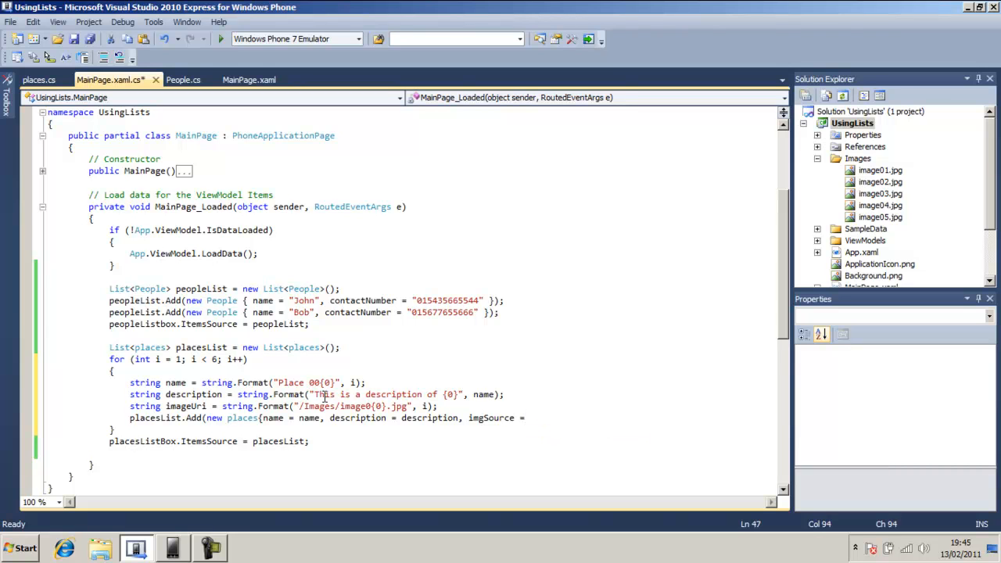
{"action": "type", "text": "imageUri });"}
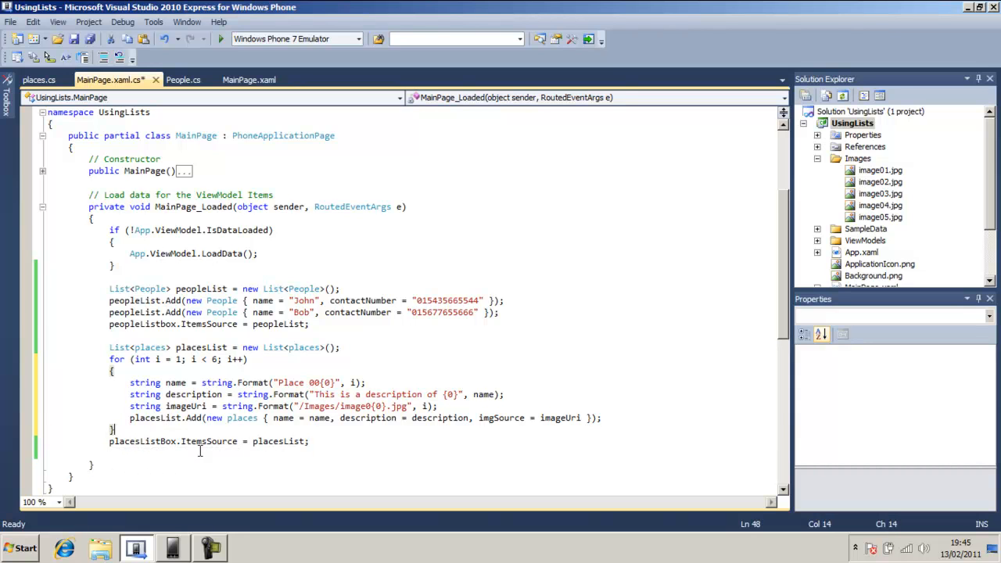
{"action": "mouse_move", "coordinate": [278, 441]}
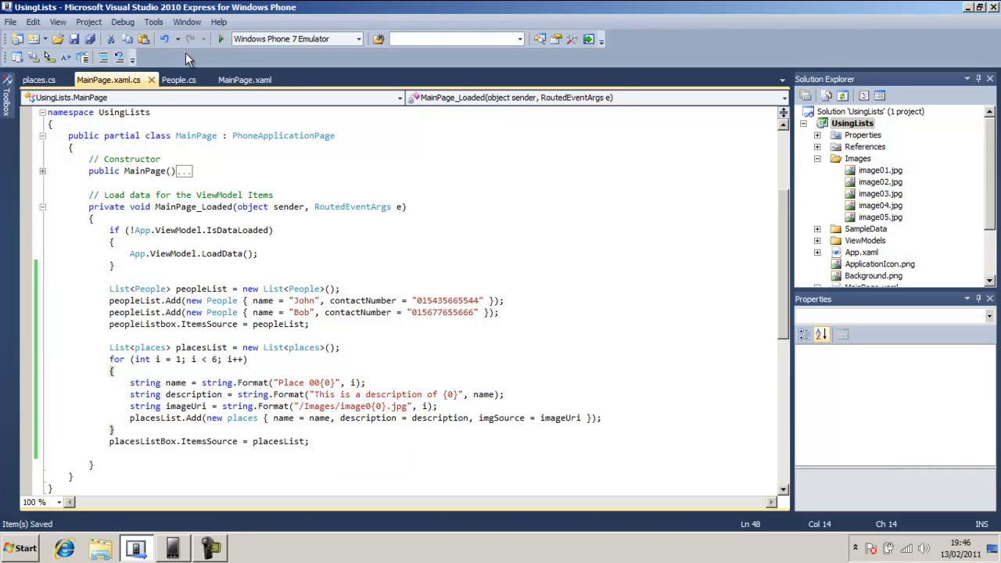
- Open MainPage.xaml and inspect the placesListBox, its ItemTemplate and the horizontal StackPanel
{"action": "left_click", "coordinate": [245, 79]}
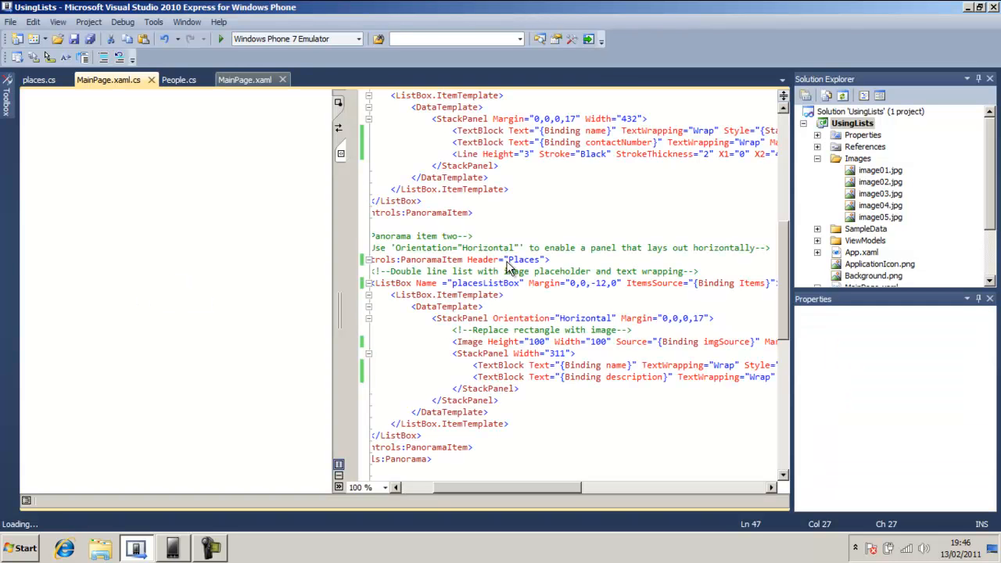
{"action": "left_click", "coordinate": [108, 79]}
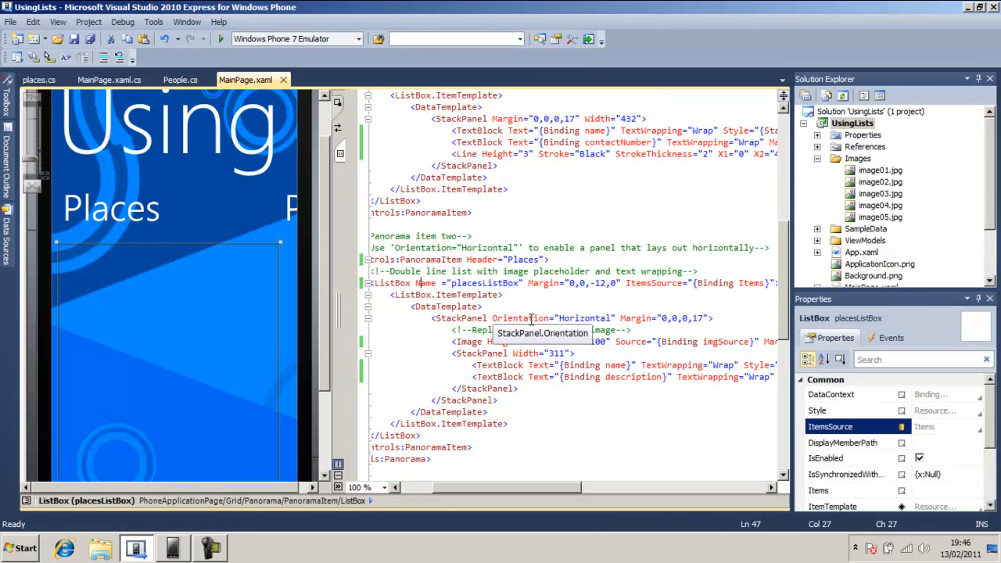
{"action": "left_click", "coordinate": [444, 294]}
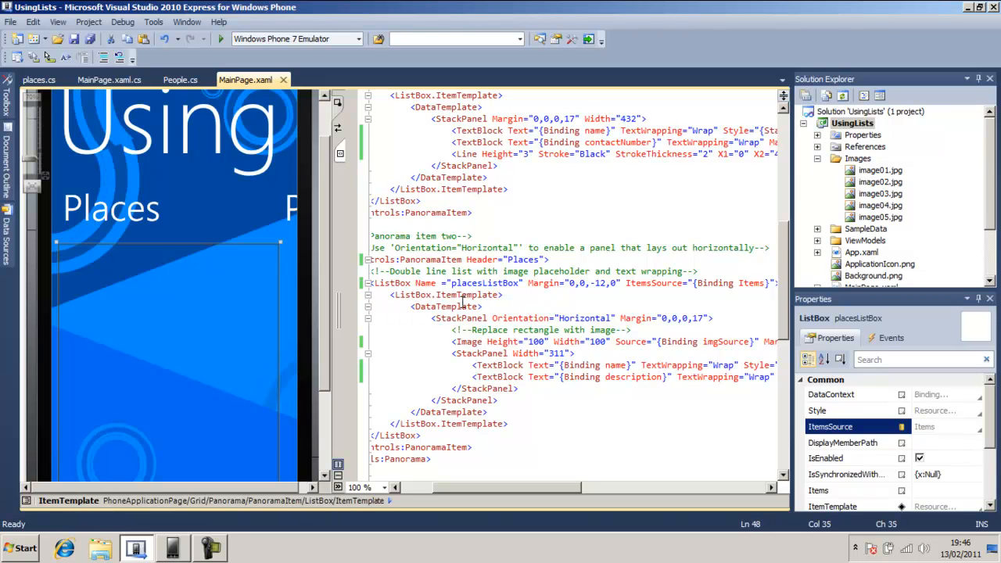
{"action": "mouse_move", "coordinate": [462, 318]}
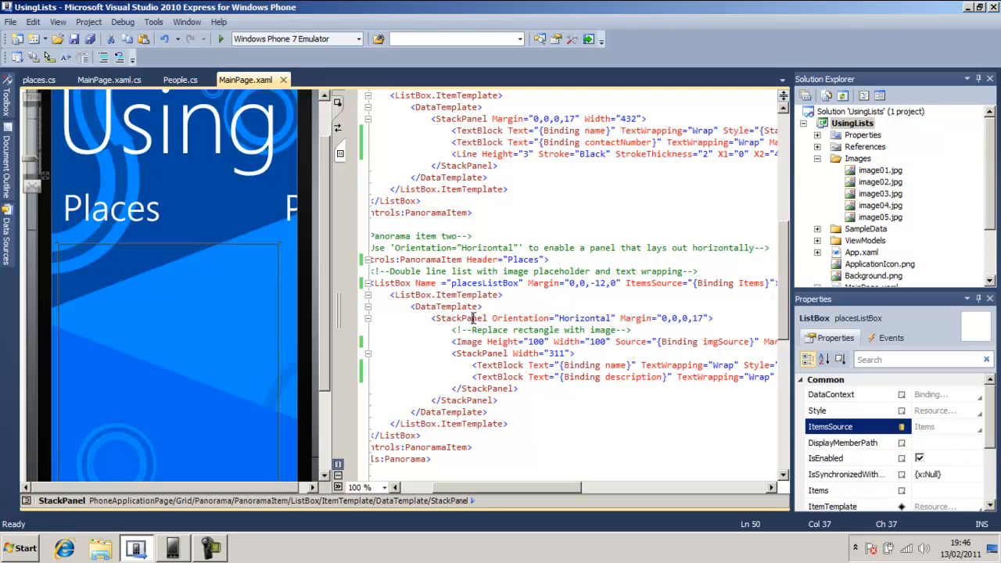
{"action": "left_click", "coordinate": [445, 318]}
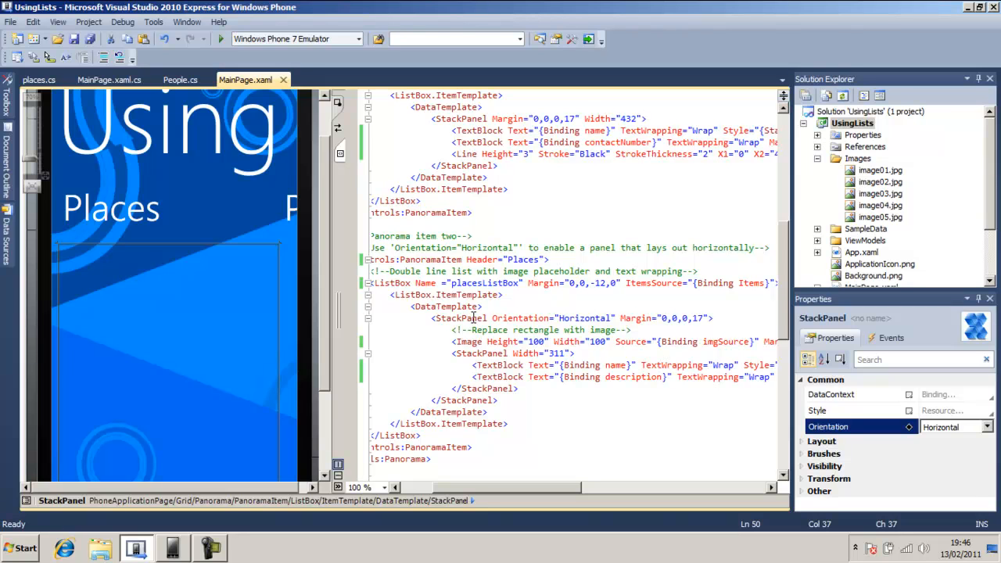
{"action": "mouse_move", "coordinate": [469, 318]}
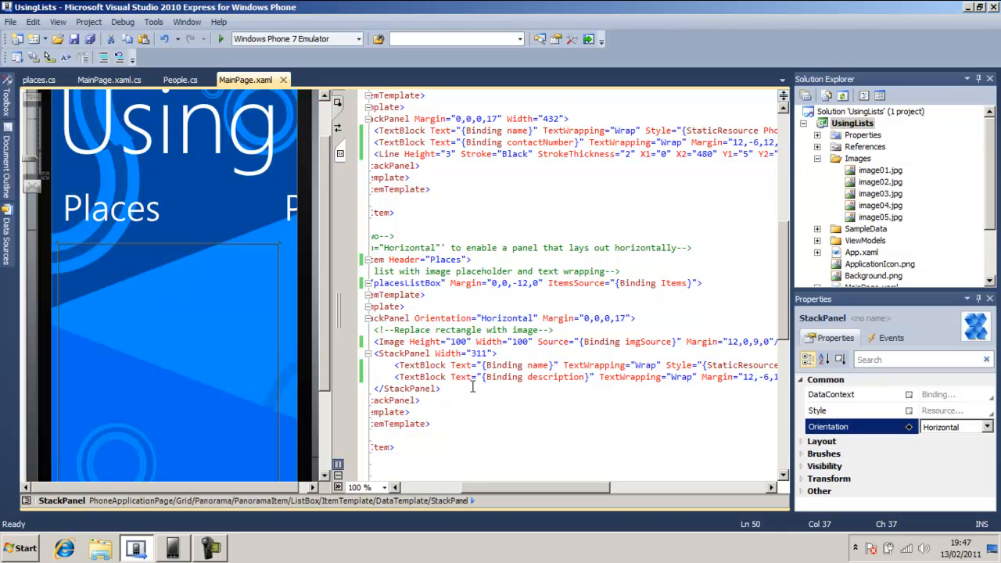
{"action": "mouse_move", "coordinate": [565, 386]}
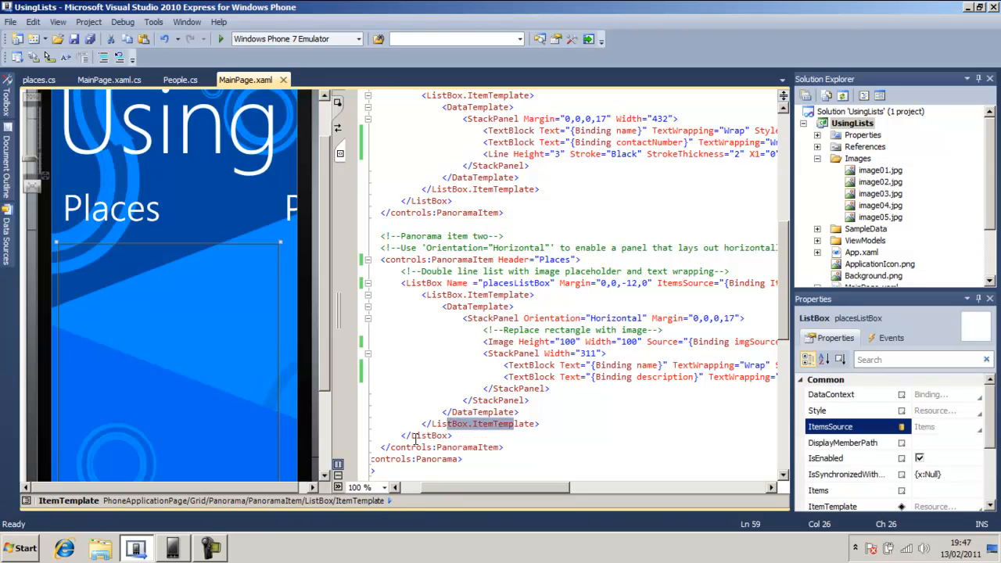
{"action": "left_click", "coordinate": [528, 377]}
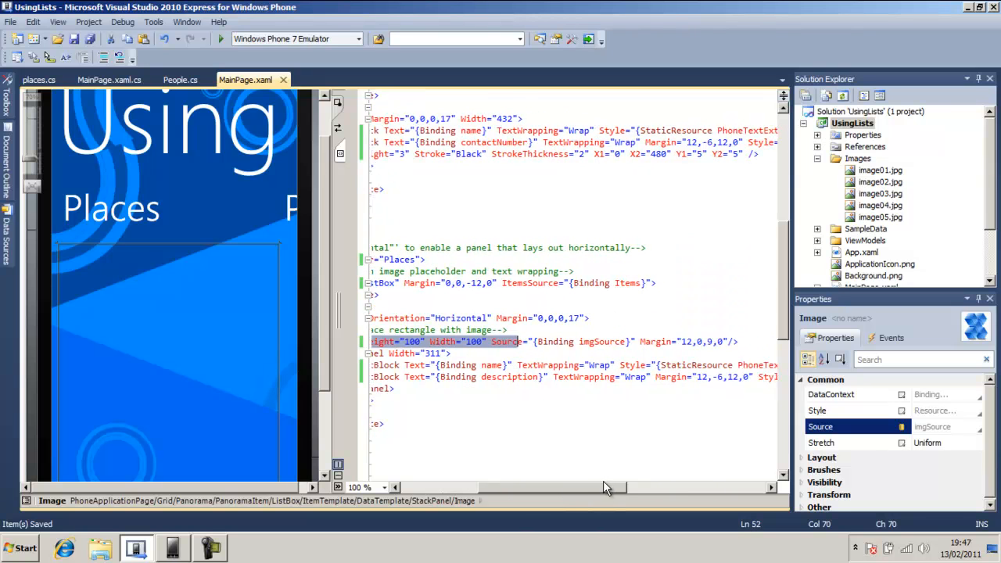
{"action": "left_click", "coordinate": [682, 341]}
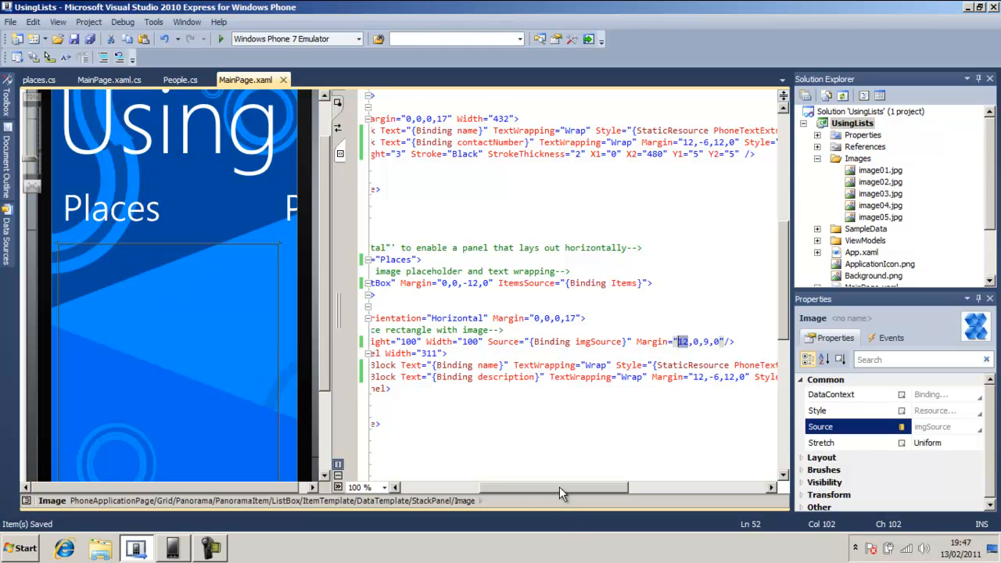
{"action": "scroll", "scroll_direction": "left", "scroll_amount": 3}
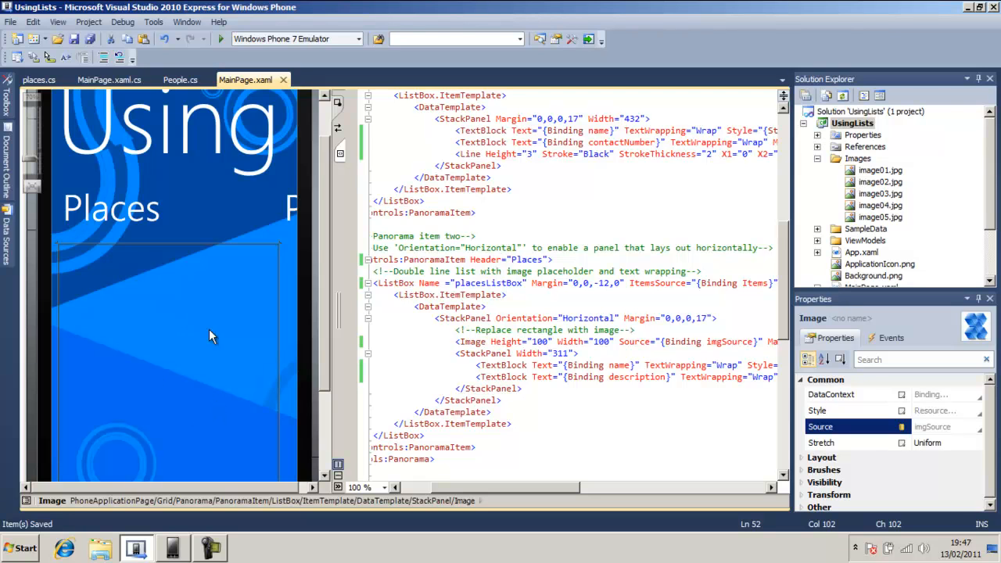
{"action": "mouse_move", "coordinate": [200, 14]}
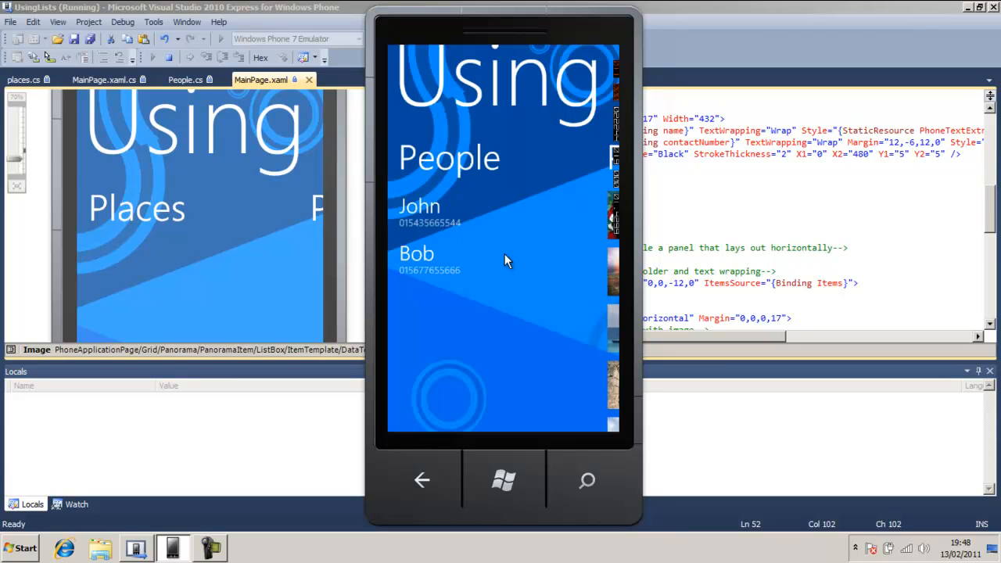
{"action": "mouse_move", "coordinate": [492, 300]}
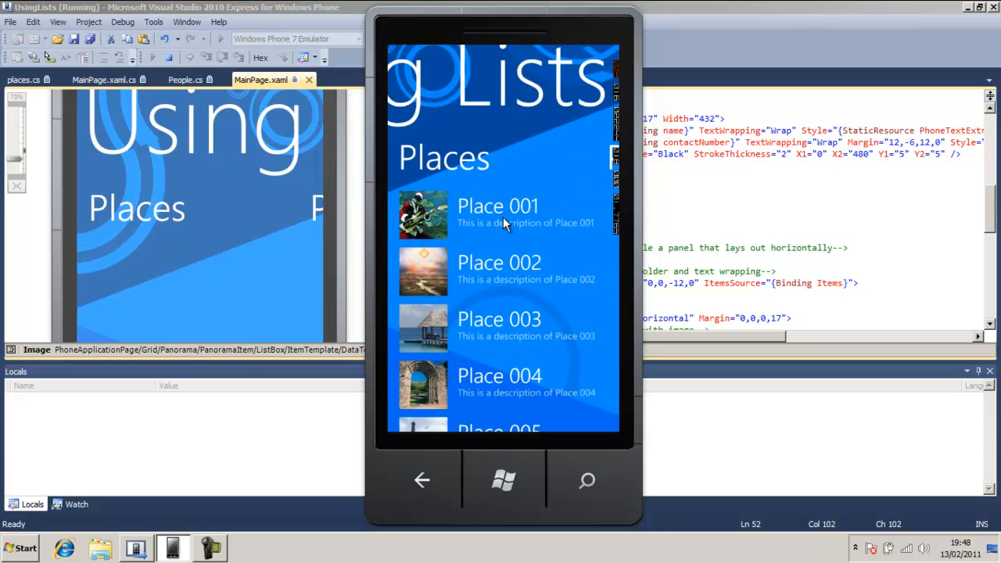
{"action": "mouse_move", "coordinate": [510, 366]}
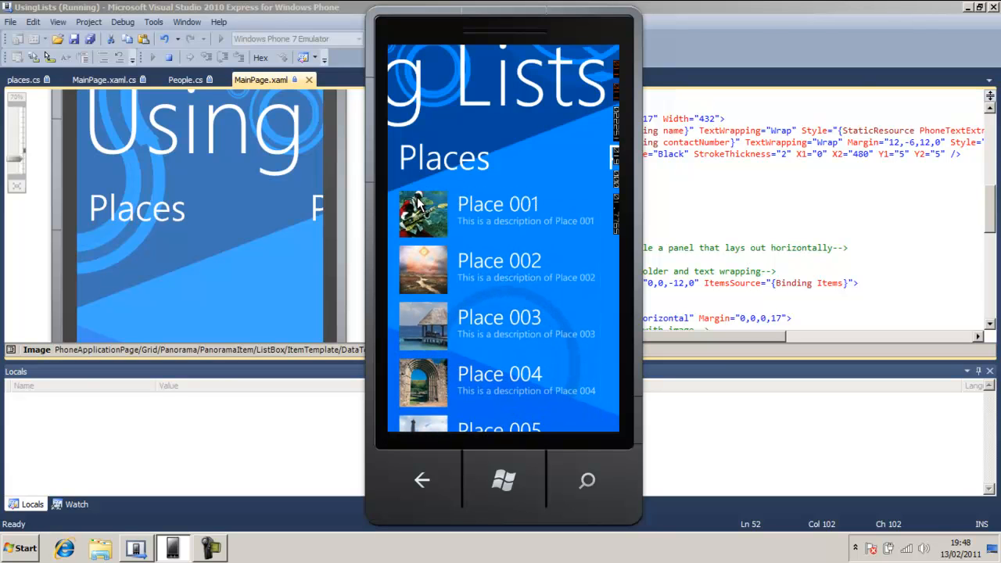
{"action": "mouse_move", "coordinate": [405, 344]}
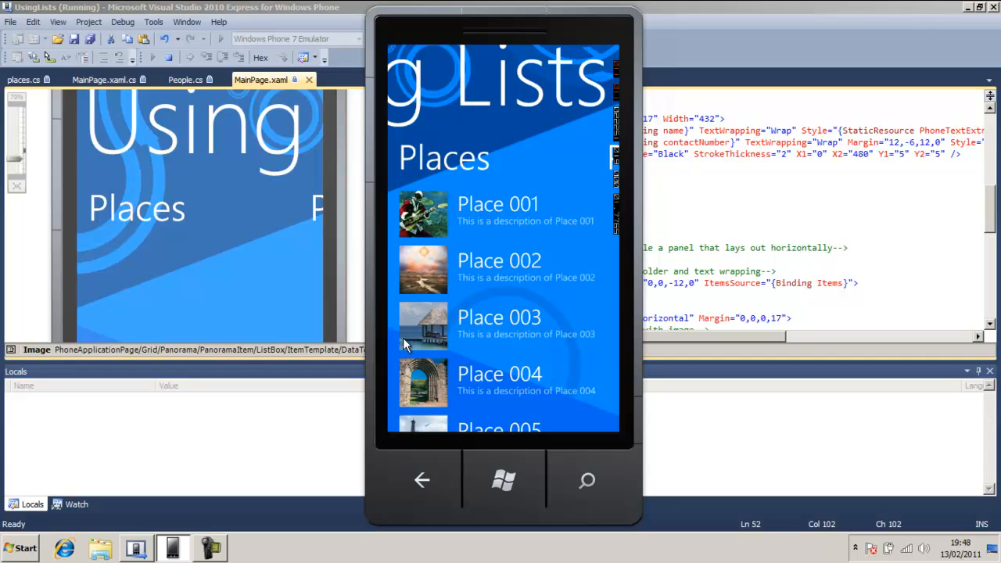
{"action": "mouse_move", "coordinate": [485, 328]}
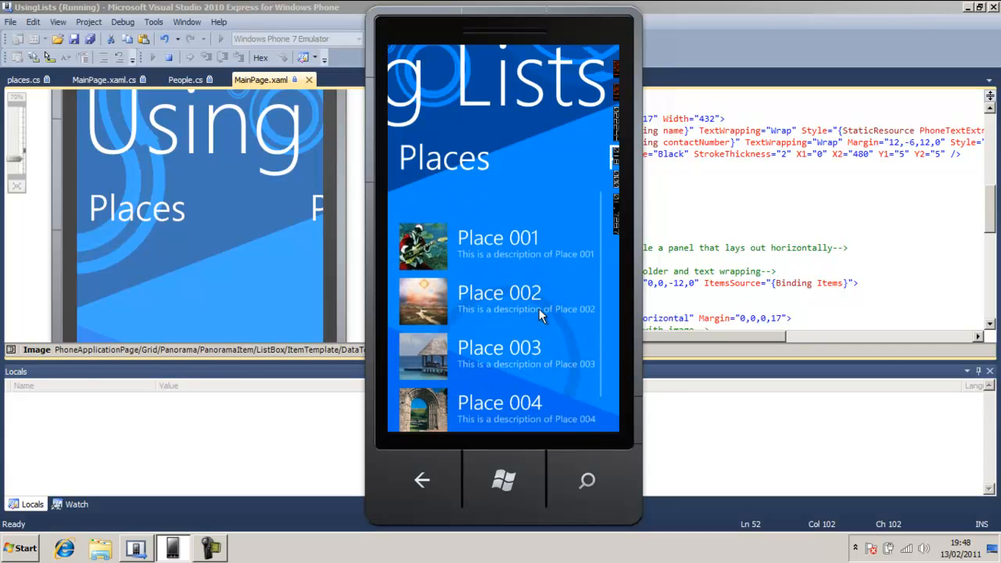
- Scroll the emulator's Places list to view Place 001 through Place 005
{"action": "scroll", "scroll_direction": "down", "scroll_amount": 3}
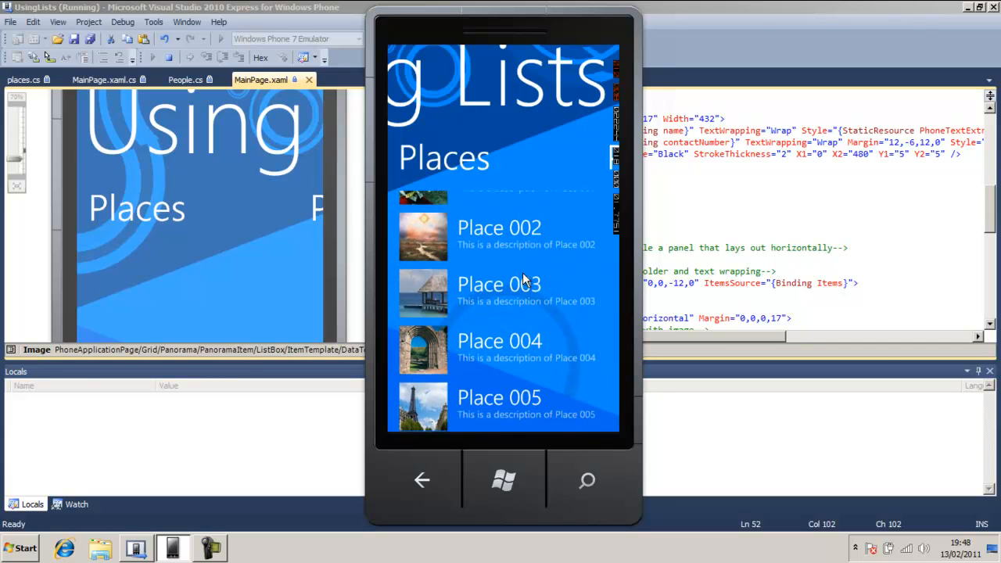
{"action": "scroll", "scroll_direction": "down", "scroll_amount": 3}
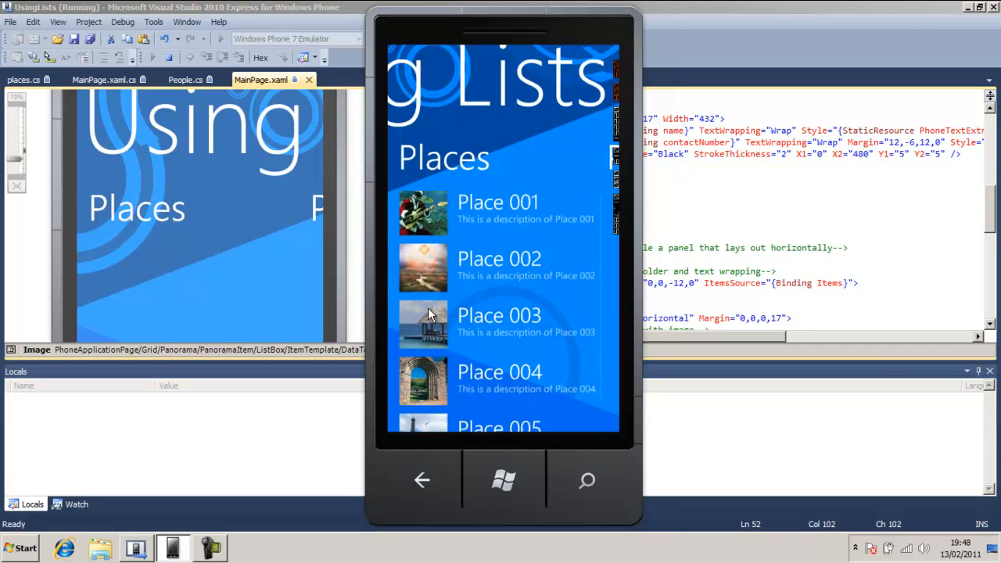